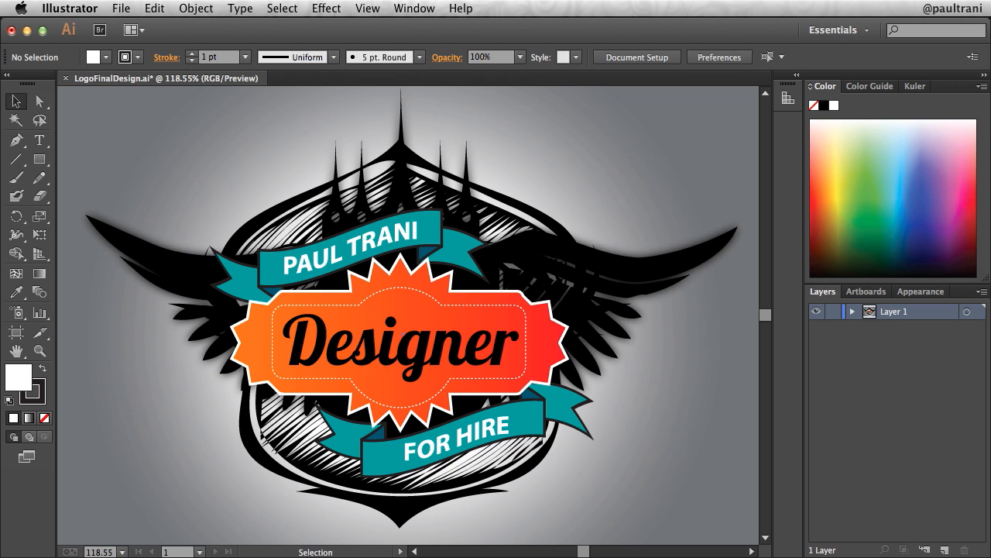
mouse_move(28, 551)
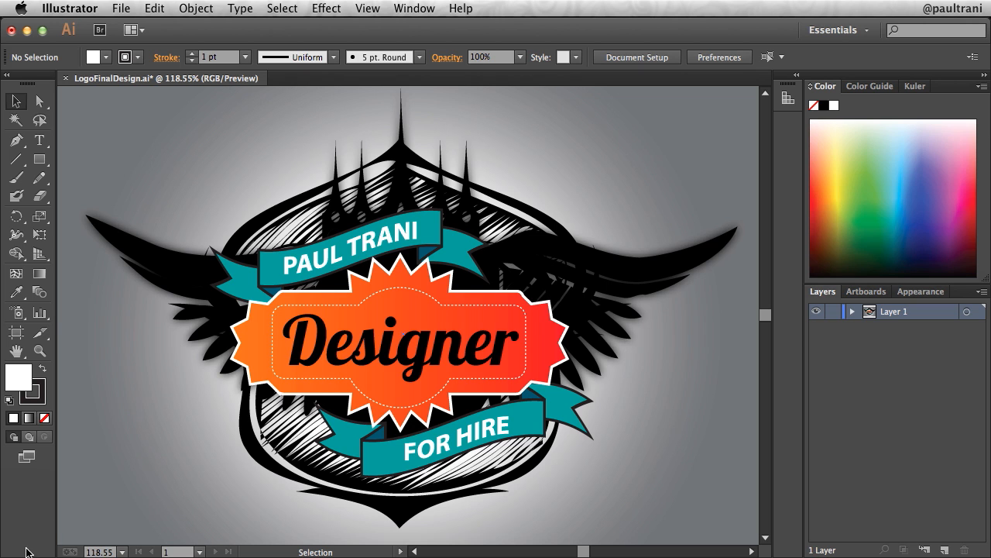
mouse_move(116, 436)
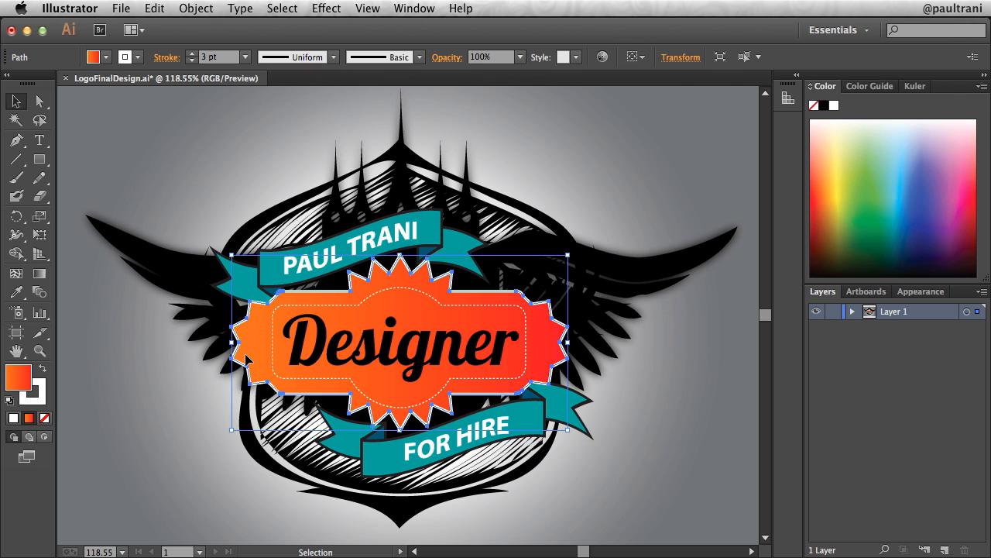
mouse_move(163, 198)
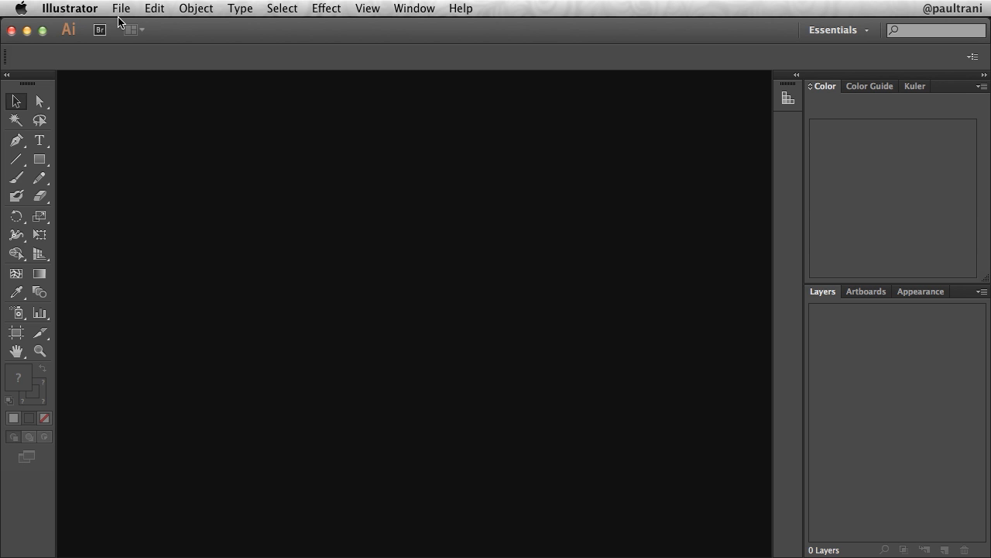
Create a new landscape Letter 792 x 612 pt document named Logo
left_click(121, 10)
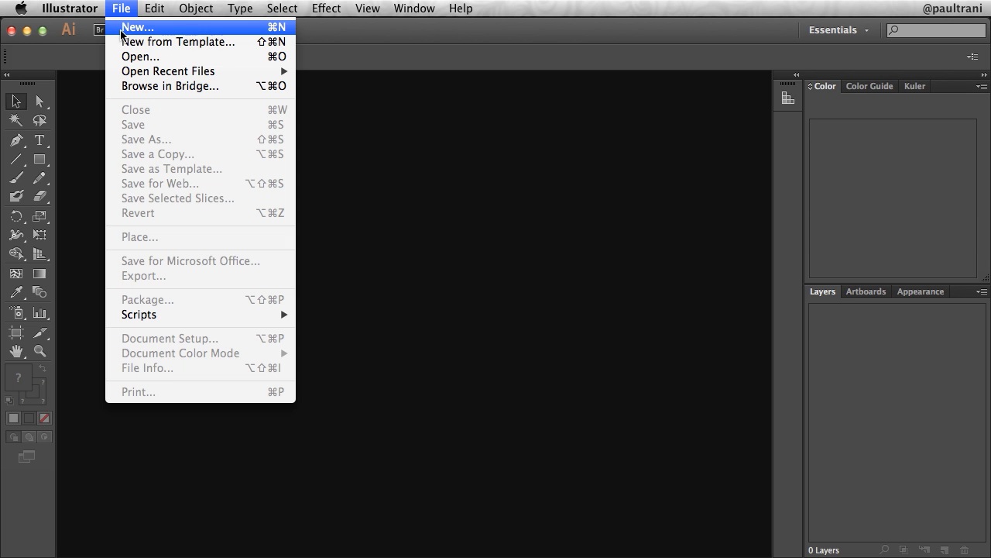
left_click(136, 28)
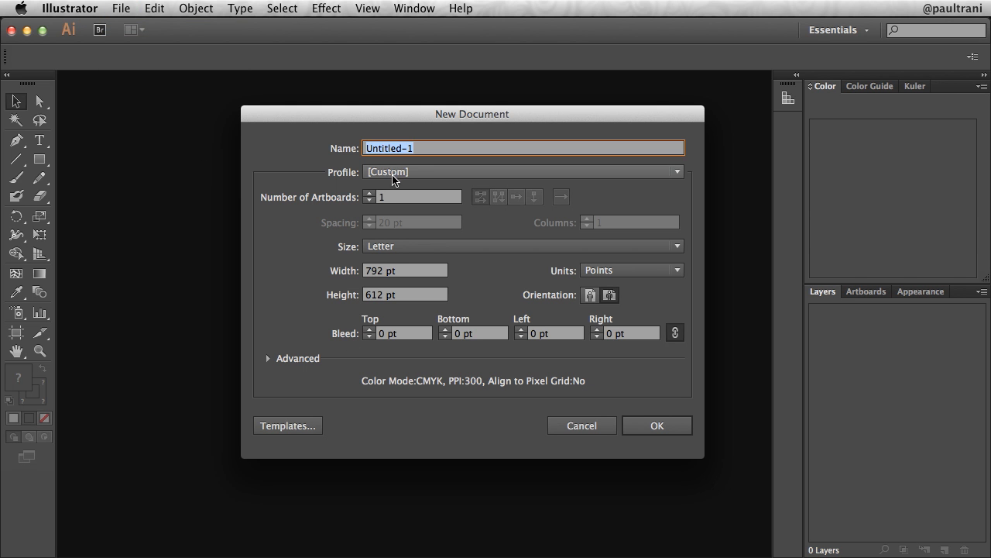
type("Lo")
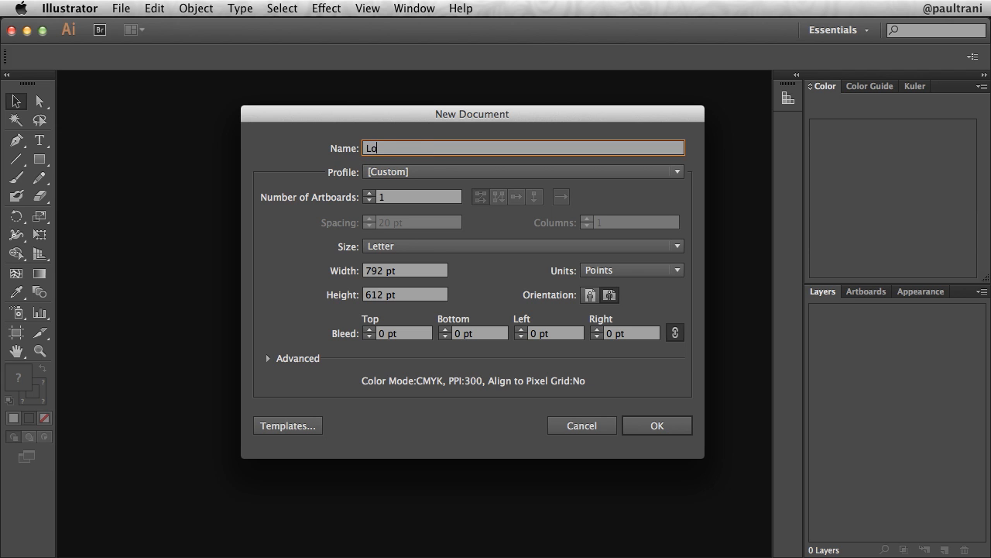
type("go")
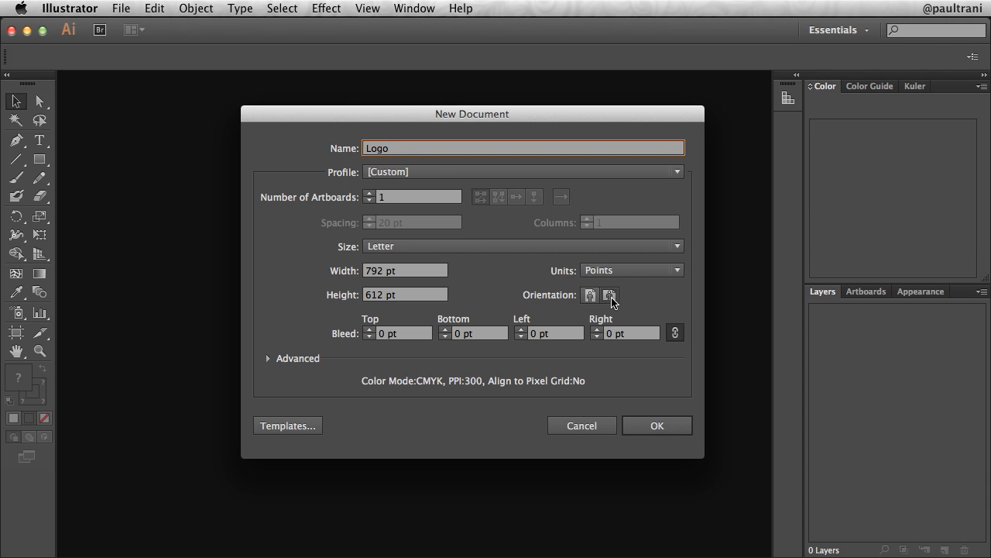
mouse_move(463, 260)
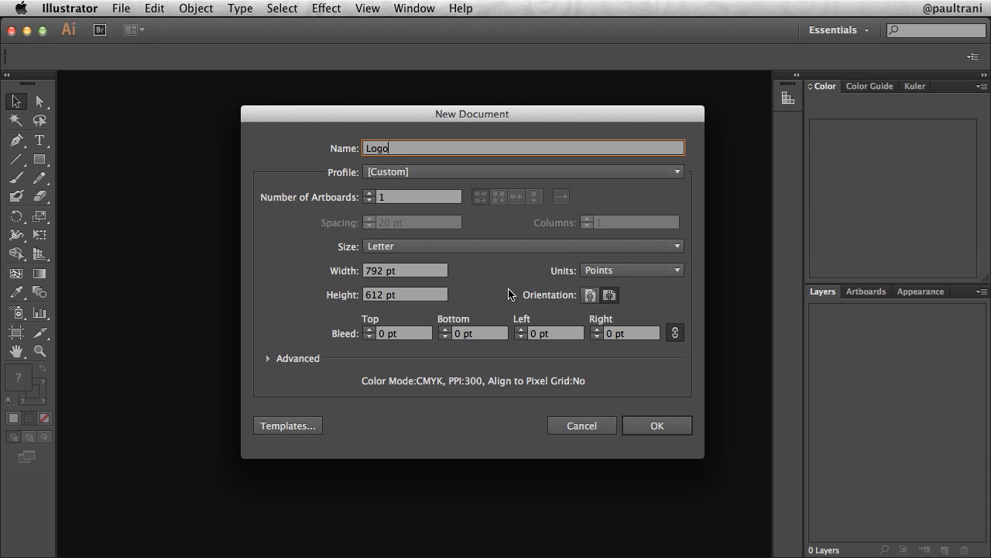
mouse_move(638, 424)
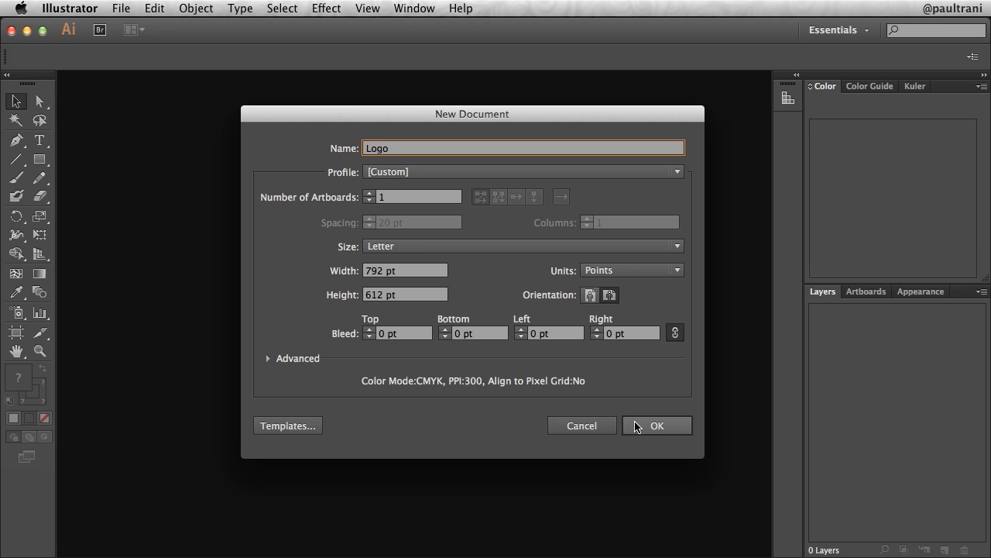
left_click(657, 424)
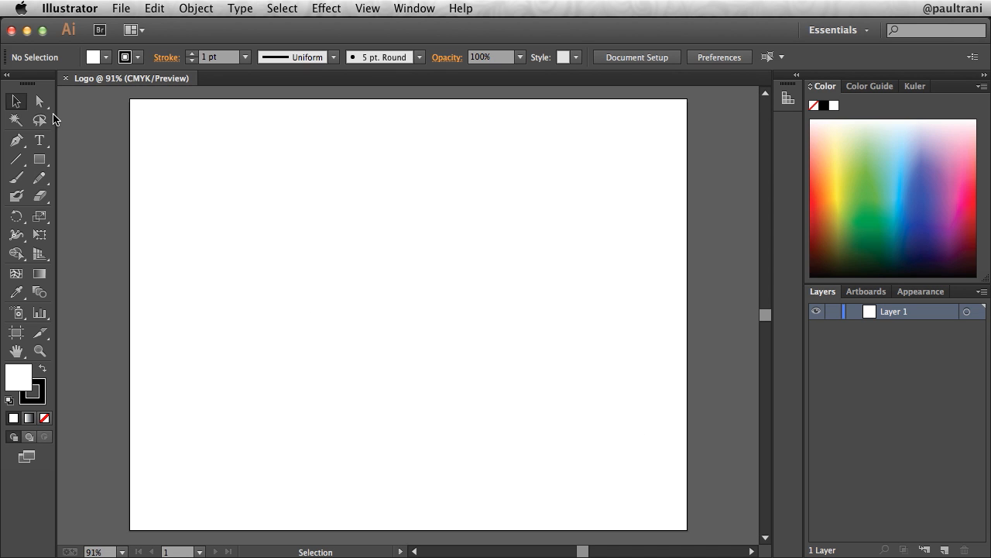
mouse_move(402, 325)
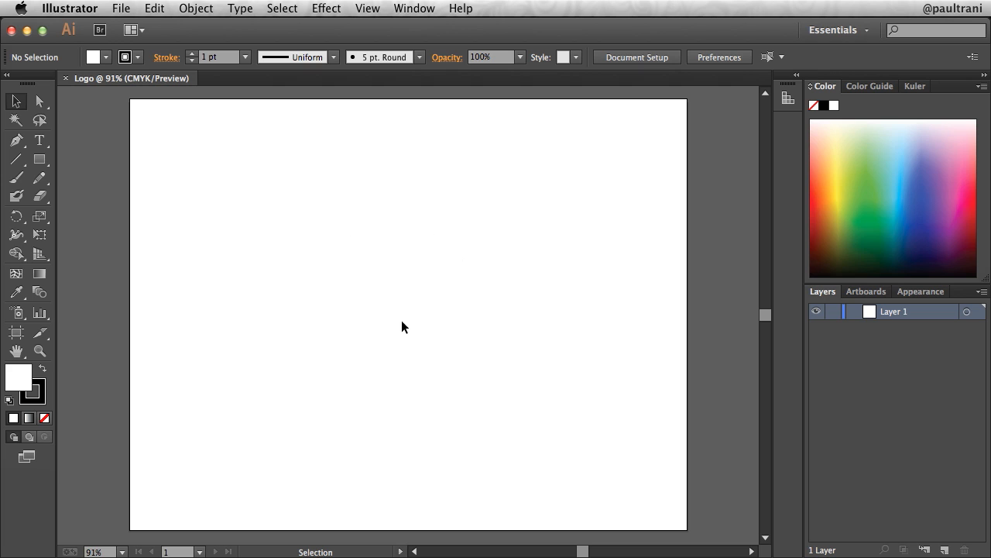
mouse_move(62, 115)
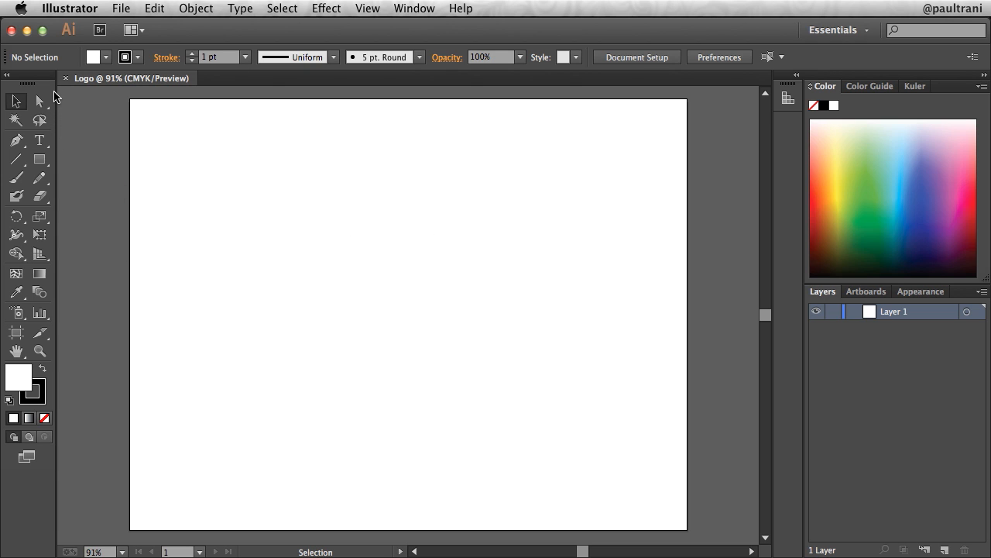
mouse_move(56, 124)
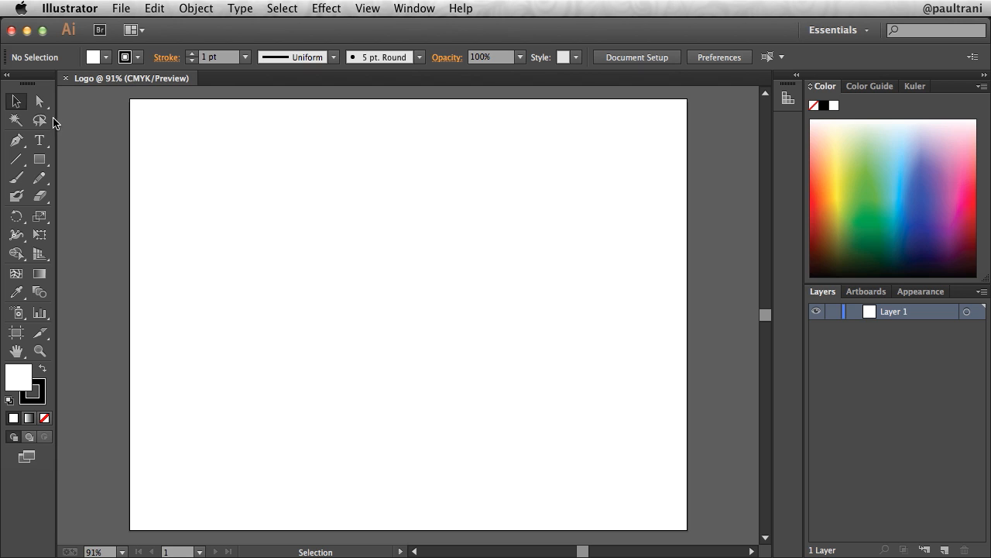
mouse_move(56, 141)
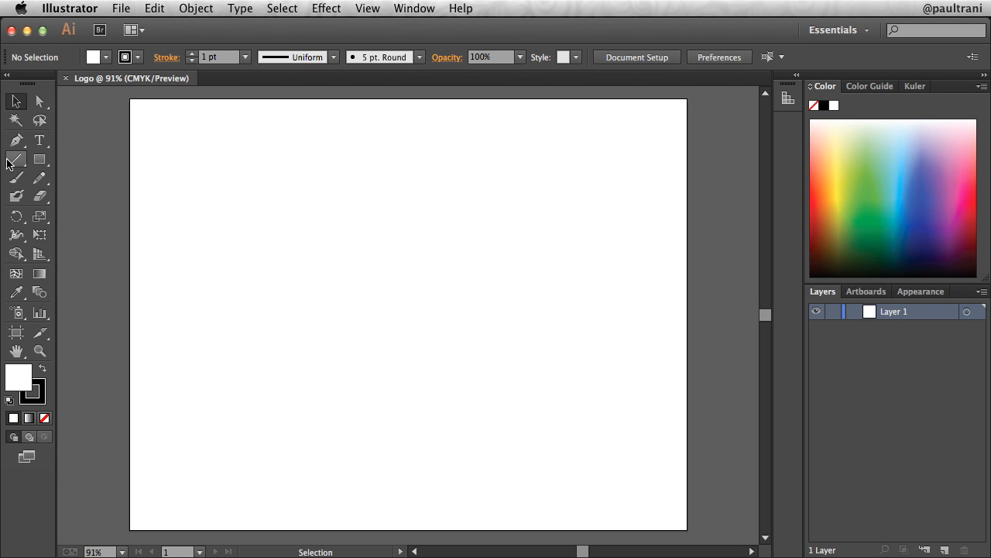
mouse_move(52, 282)
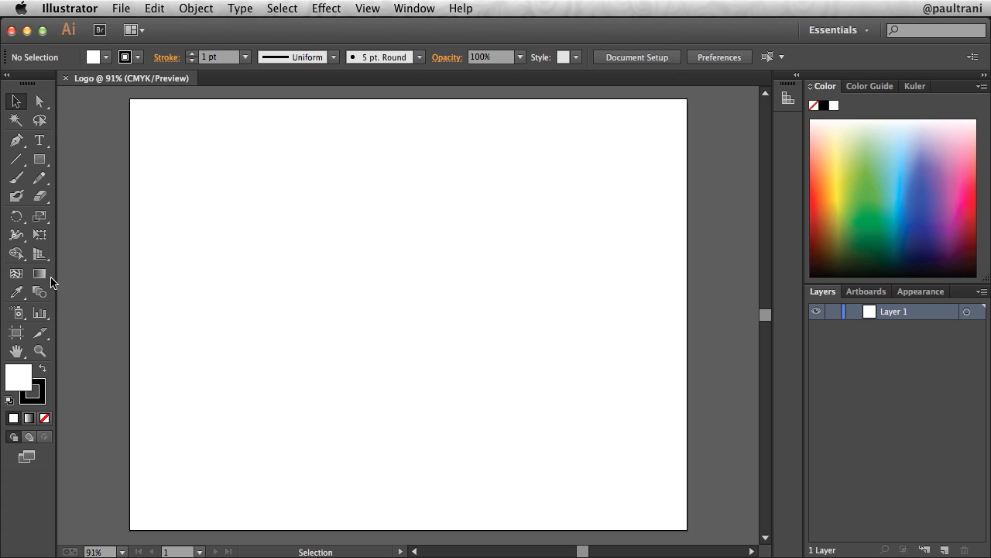
mouse_move(121, 241)
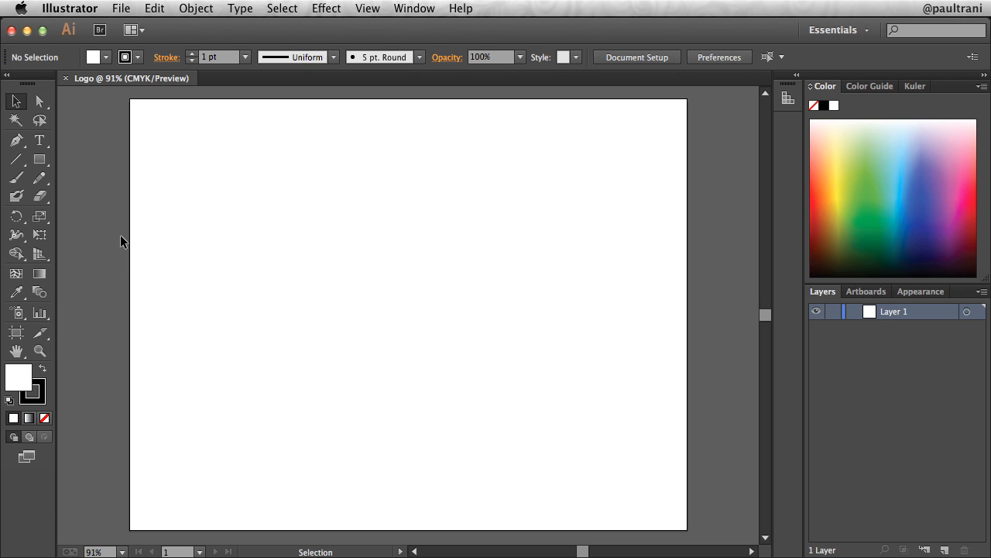
mouse_move(106, 183)
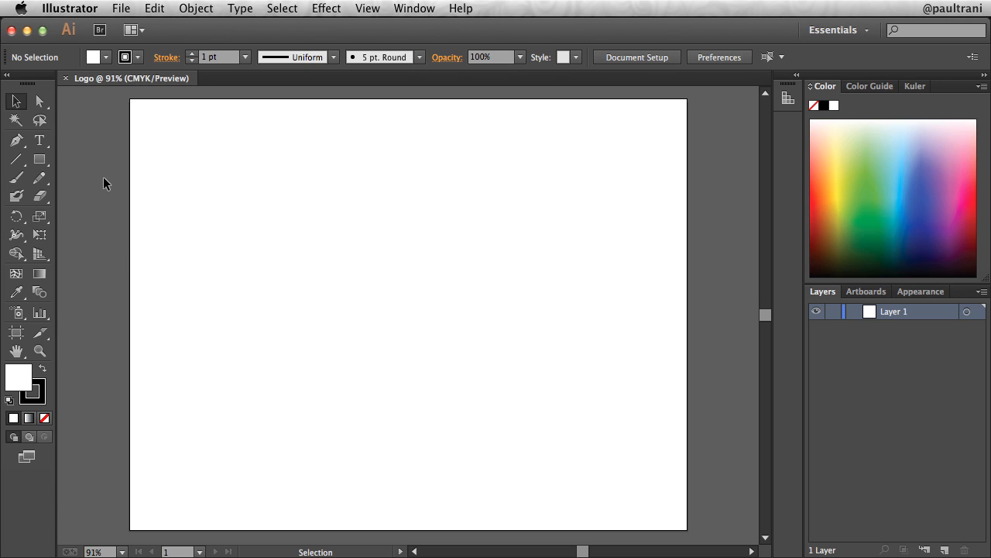
mouse_move(41, 160)
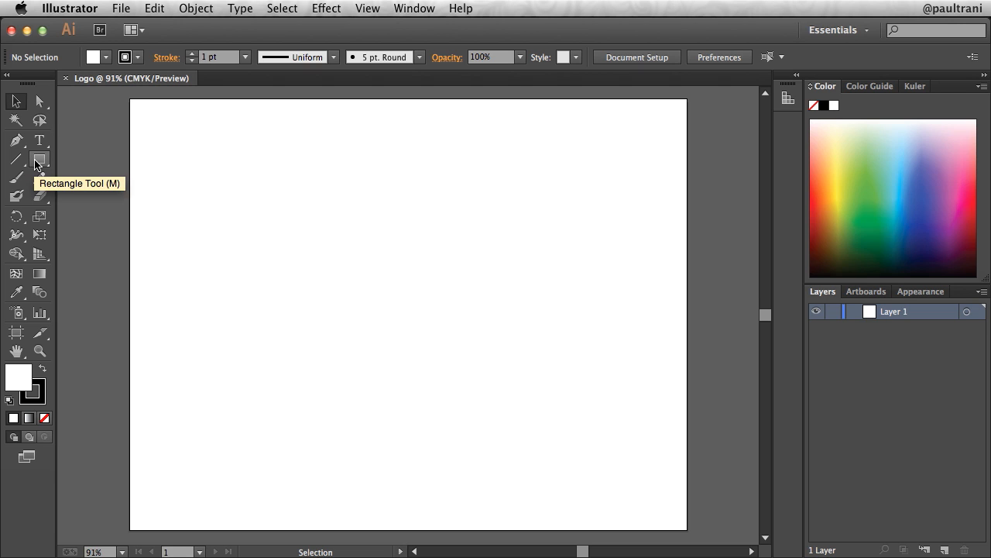
Switch to the Rectangle Tool to begin drawing shapes
left_click(39, 159)
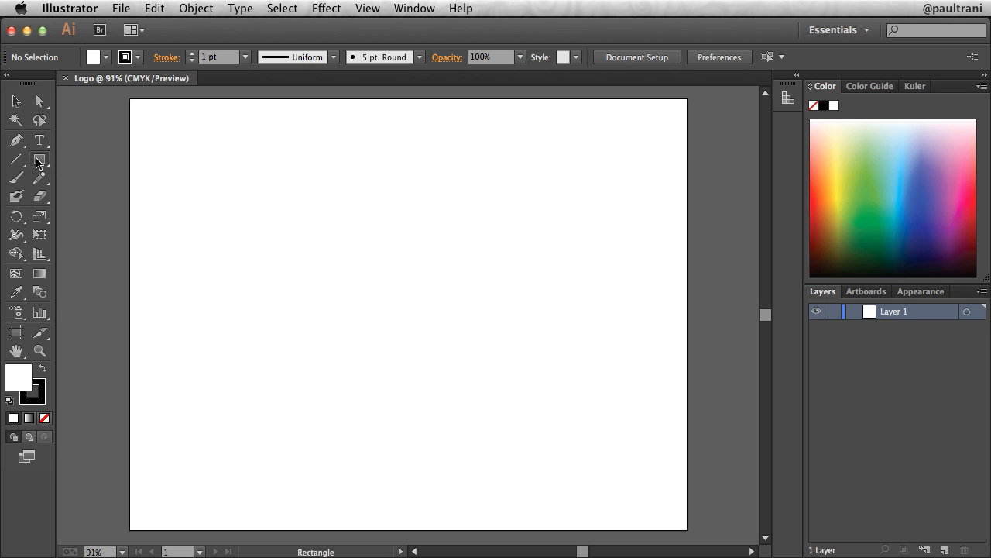
mouse_move(19, 378)
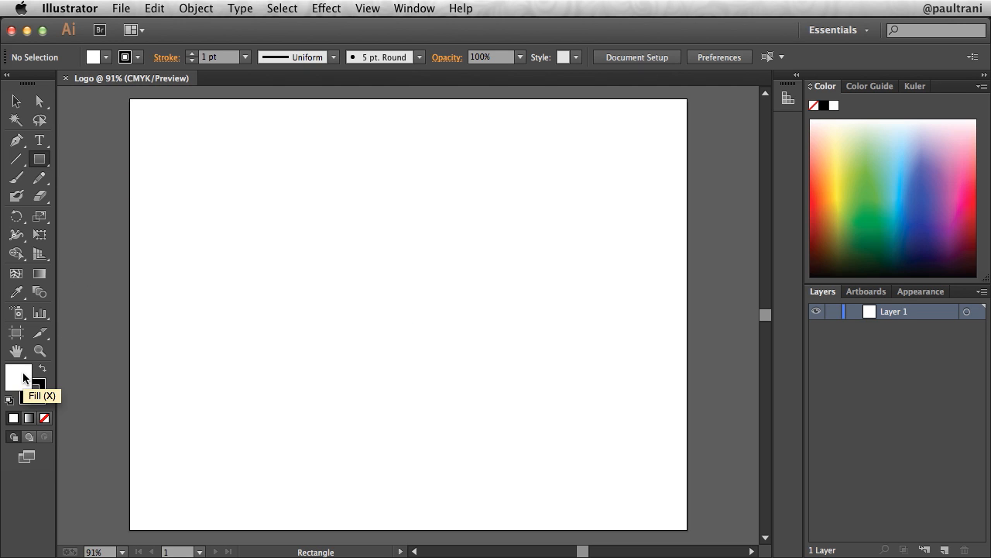
mouse_move(41, 387)
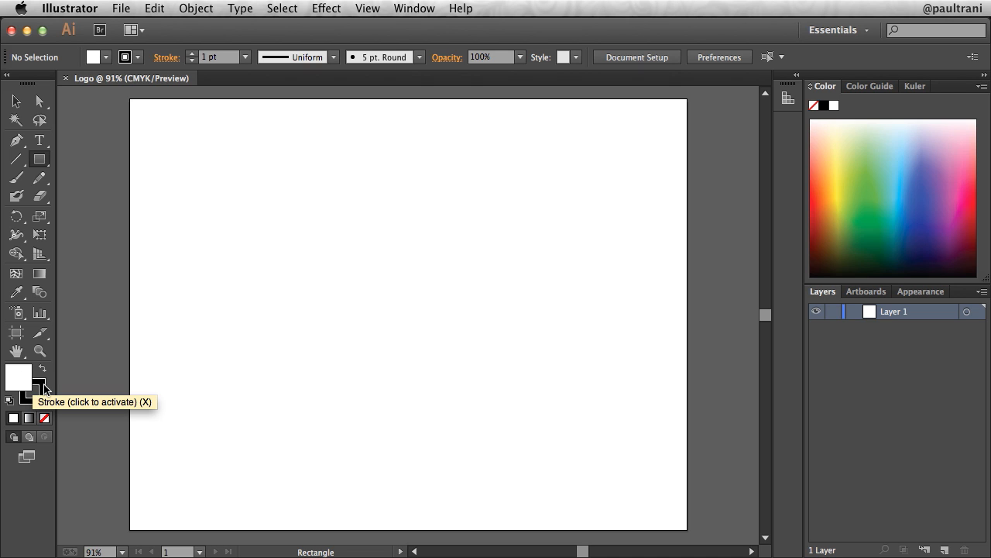
mouse_move(85, 269)
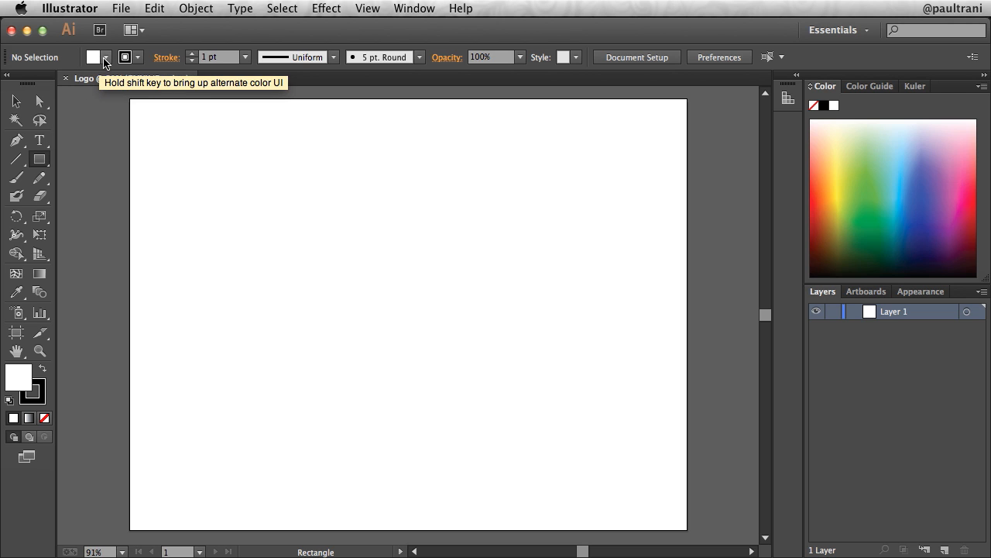
mouse_move(364, 80)
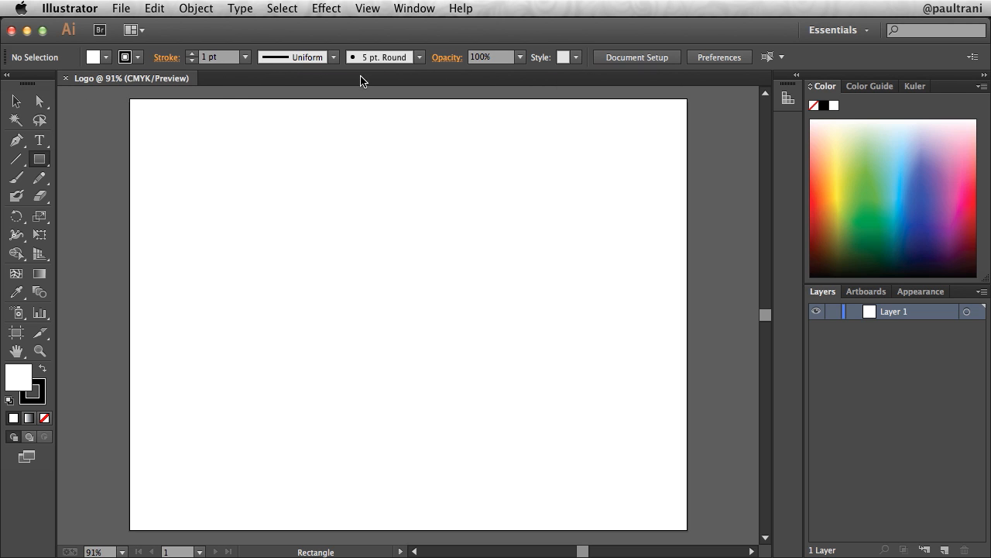
mouse_move(155, 165)
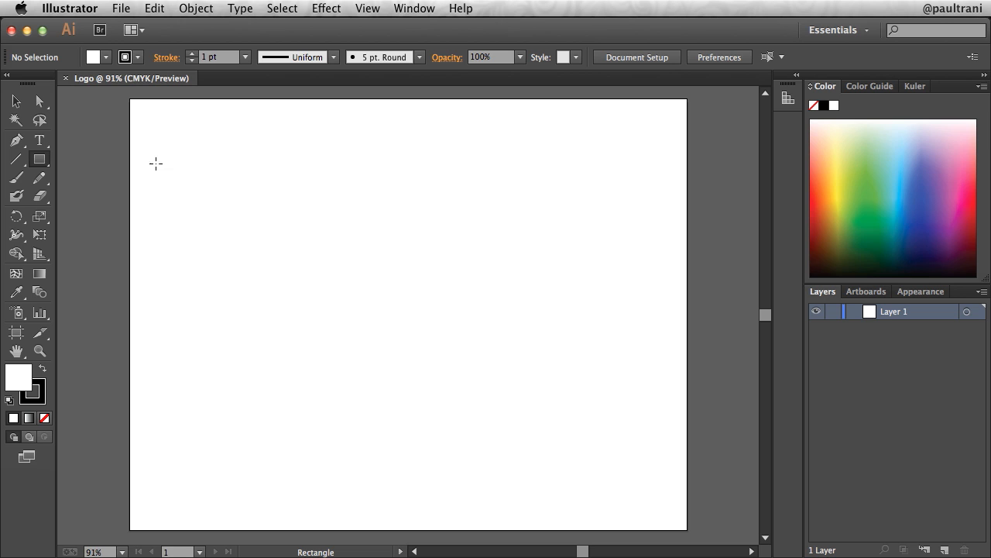
Draw a rectangle near the artboard centre and fill it with the yellow-orange gradient swatch
left_click_drag(275, 223, 545, 384)
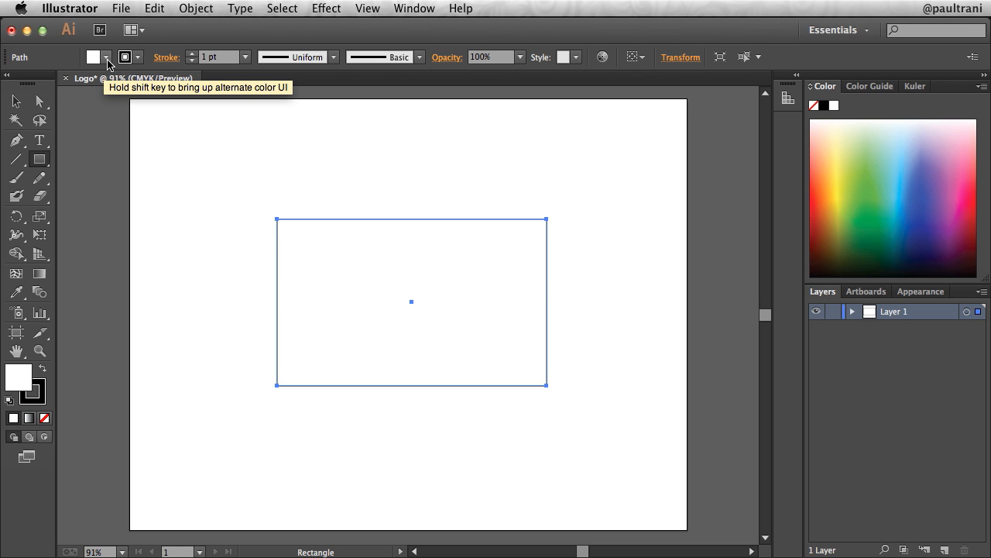
left_click(93, 56)
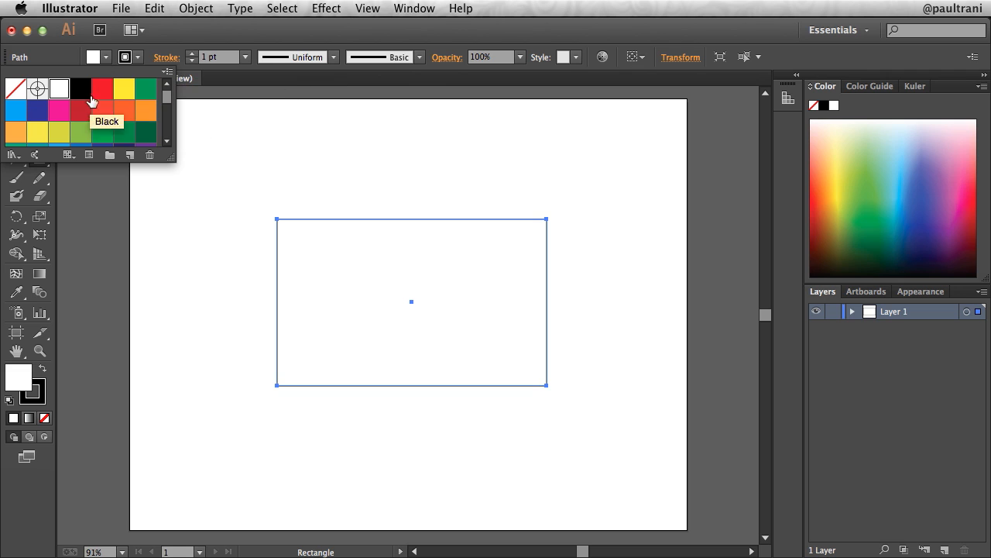
left_click(80, 88)
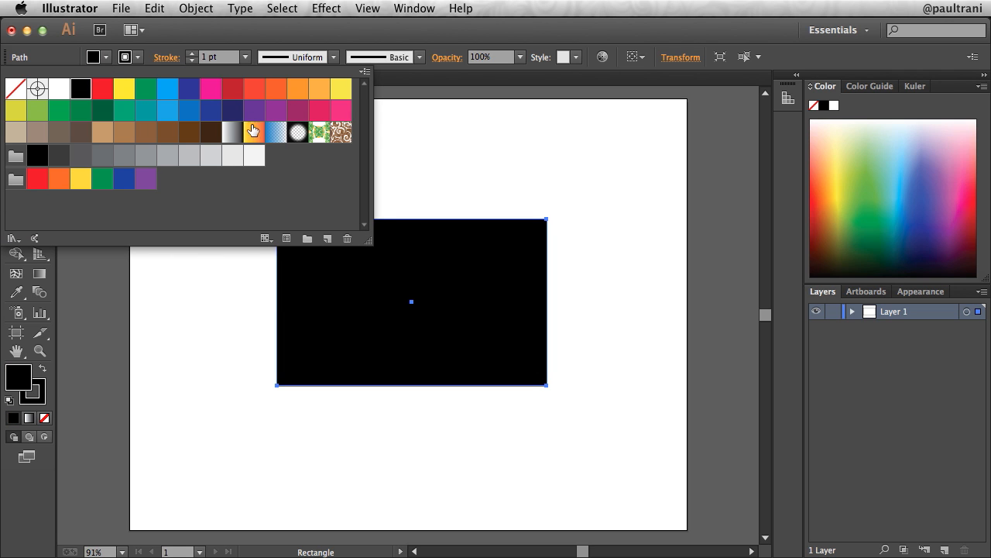
left_click(254, 132)
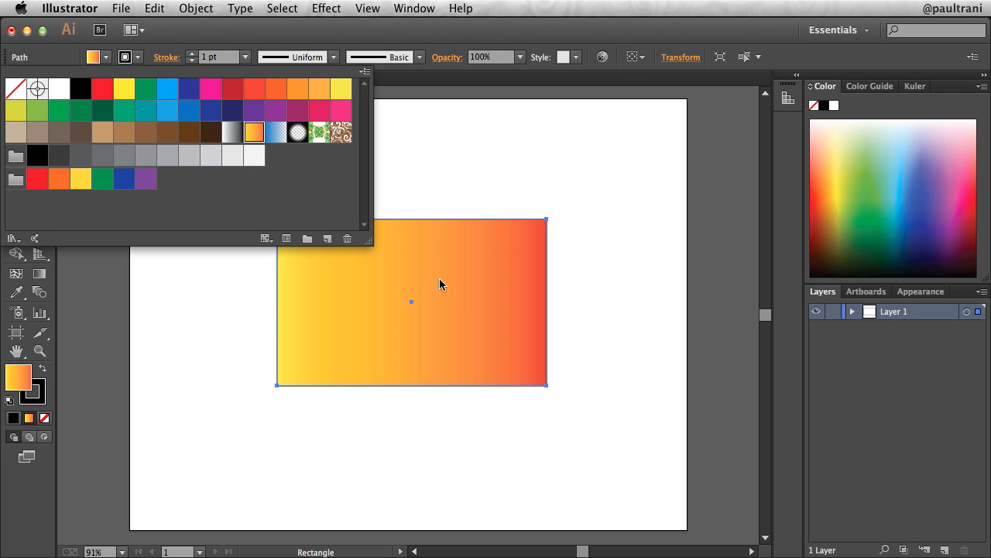
mouse_move(242, 109)
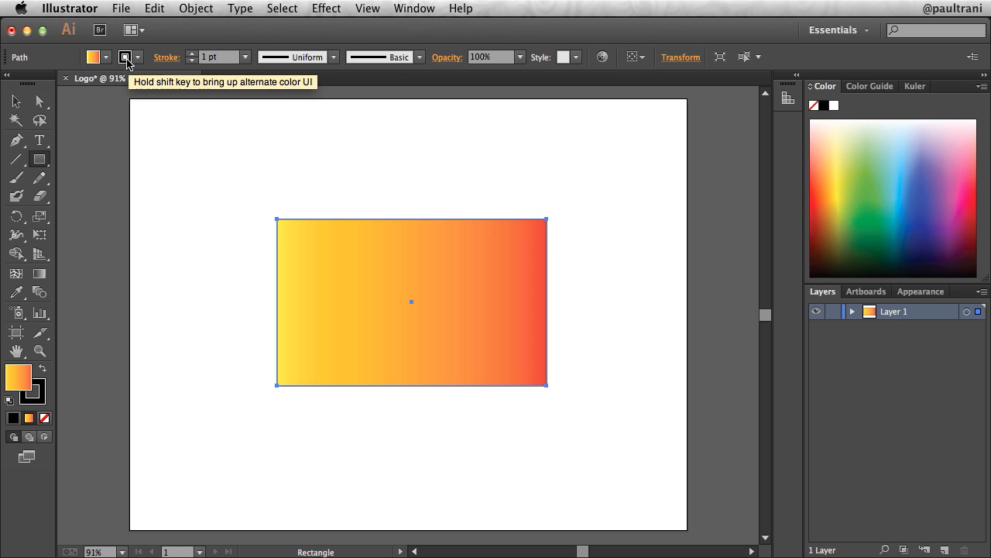
mouse_move(186, 61)
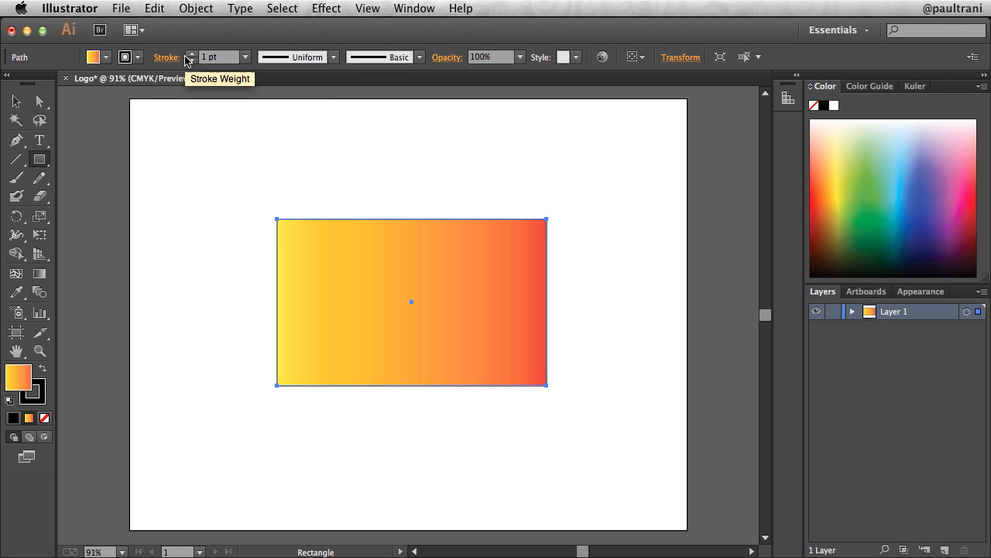
Raise the rectangle's stroke weight, then bring it down to 4 pt
left_click(192, 52)
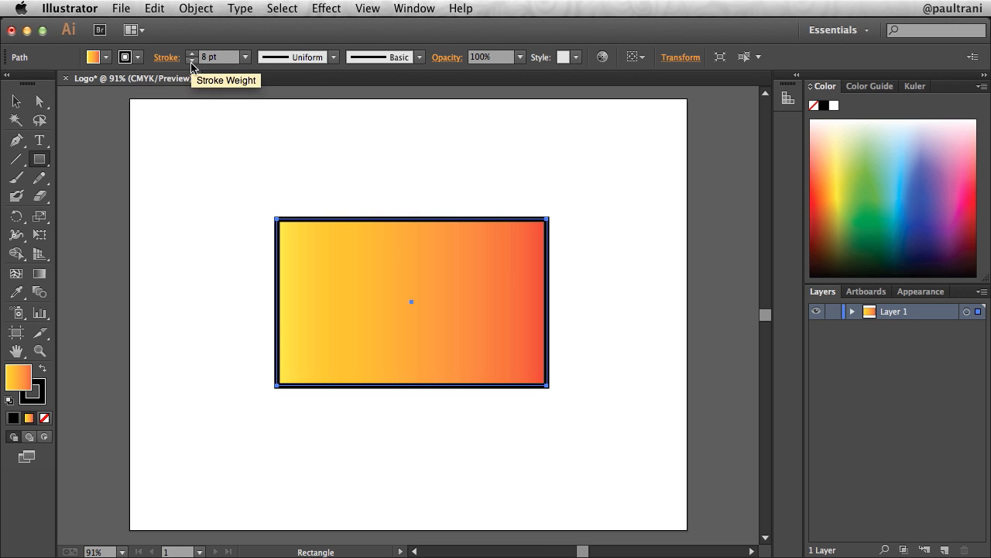
left_click(192, 62)
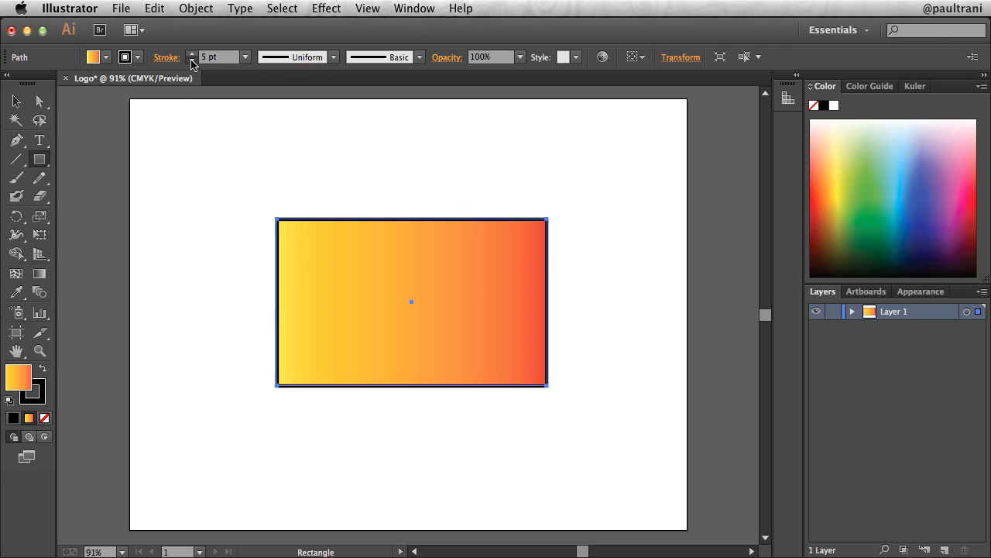
left_click(192, 62)
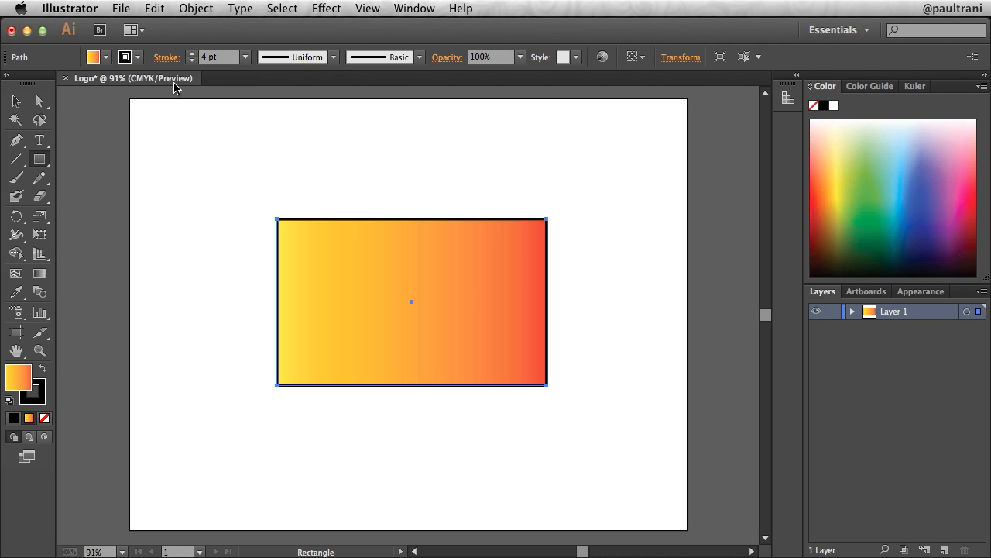
mouse_move(163, 241)
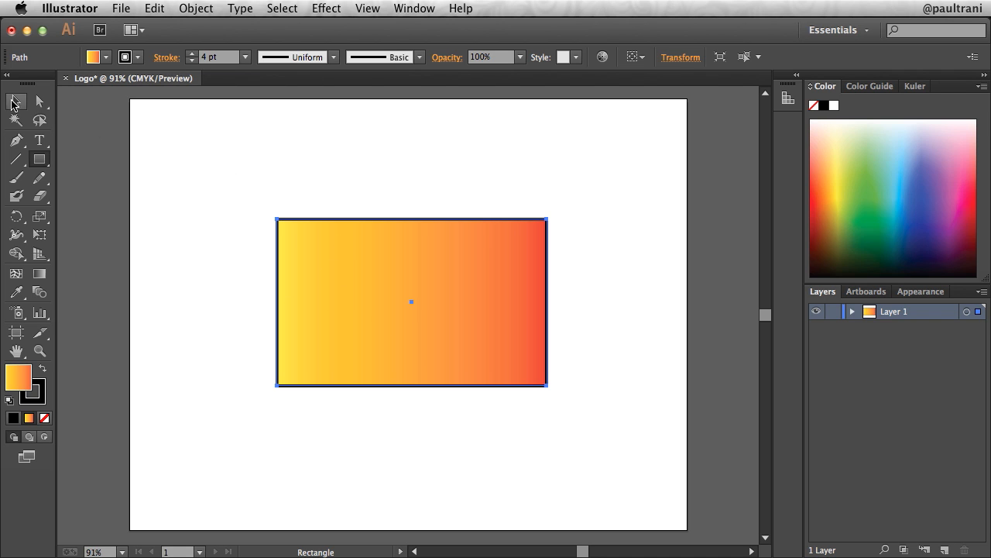
mouse_move(16, 102)
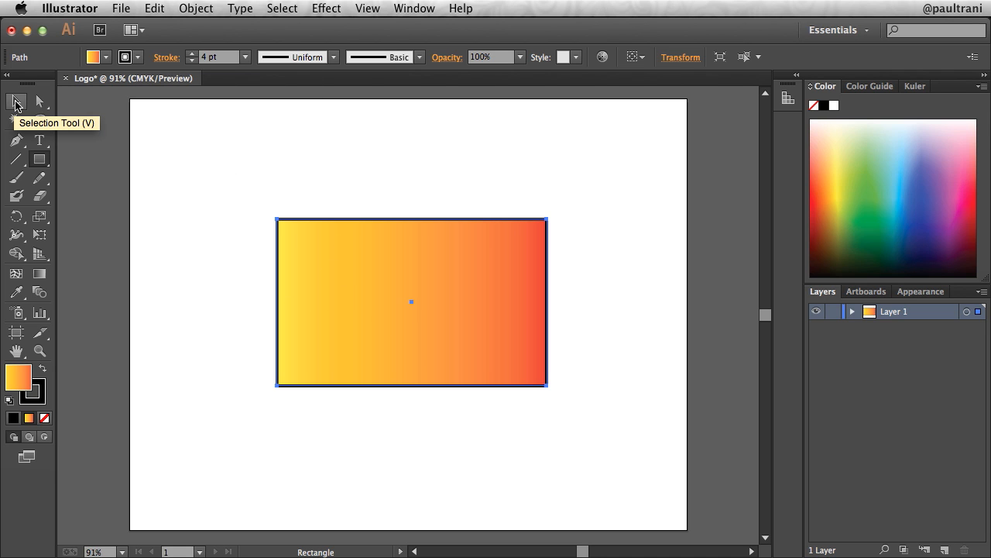
Resize the rectangle from its handles into a shorter, narrower banner bar and deselect it
left_click(16, 102)
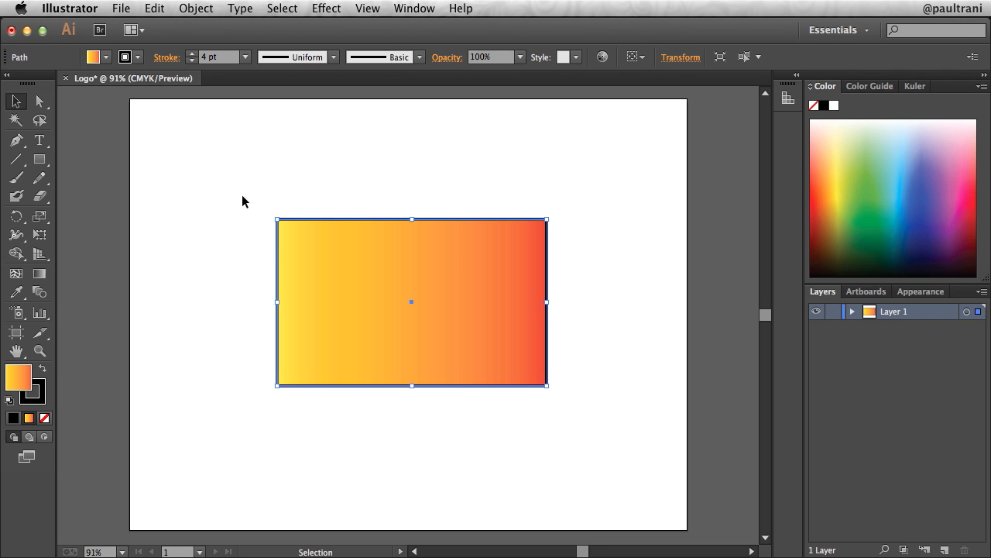
mouse_move(412, 223)
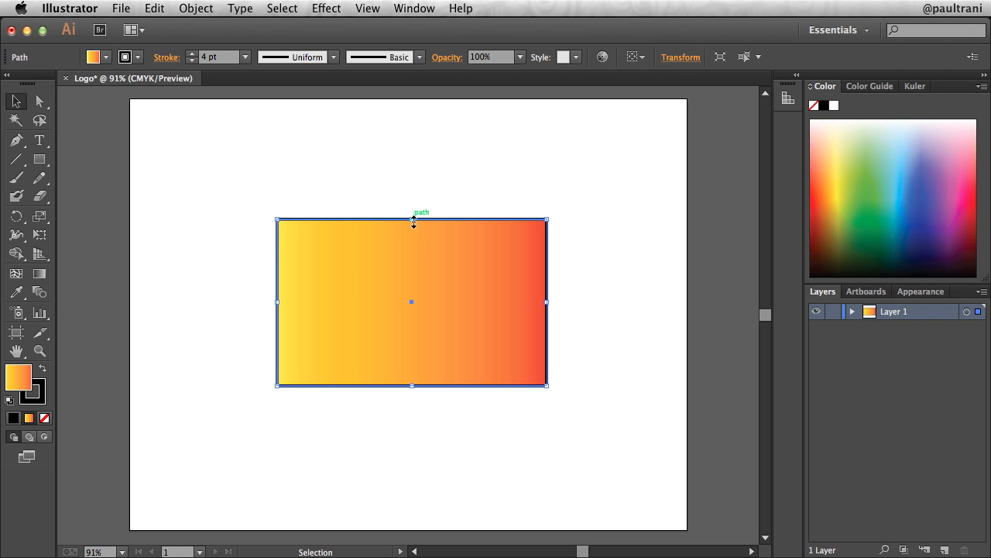
left_click_drag(412, 223, 412, 276)
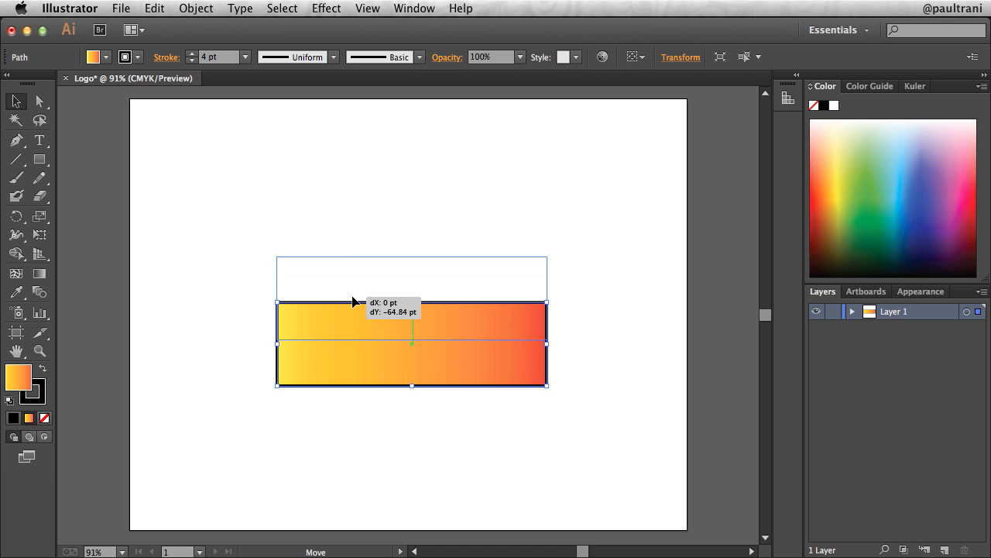
left_click_drag(412, 344, 412, 302)
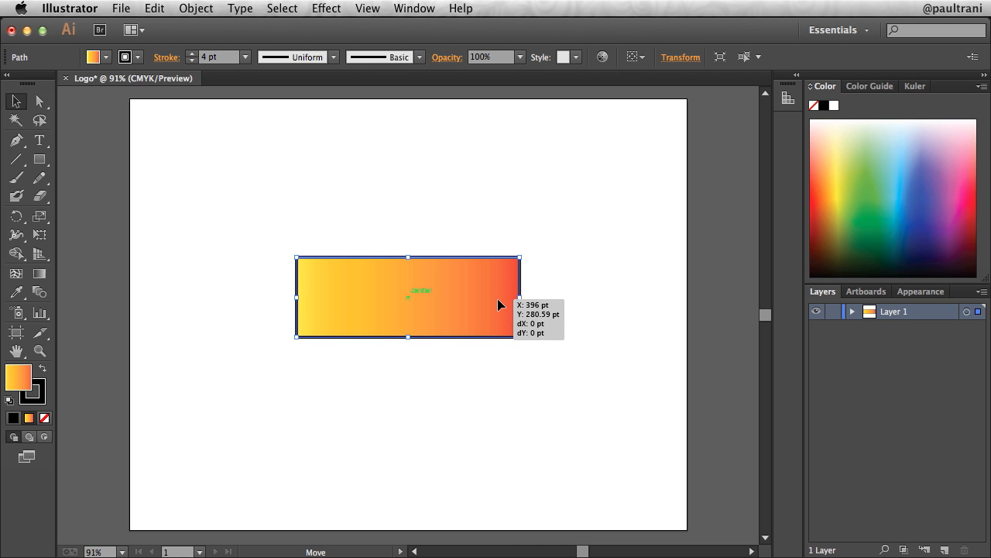
left_click(371, 183)
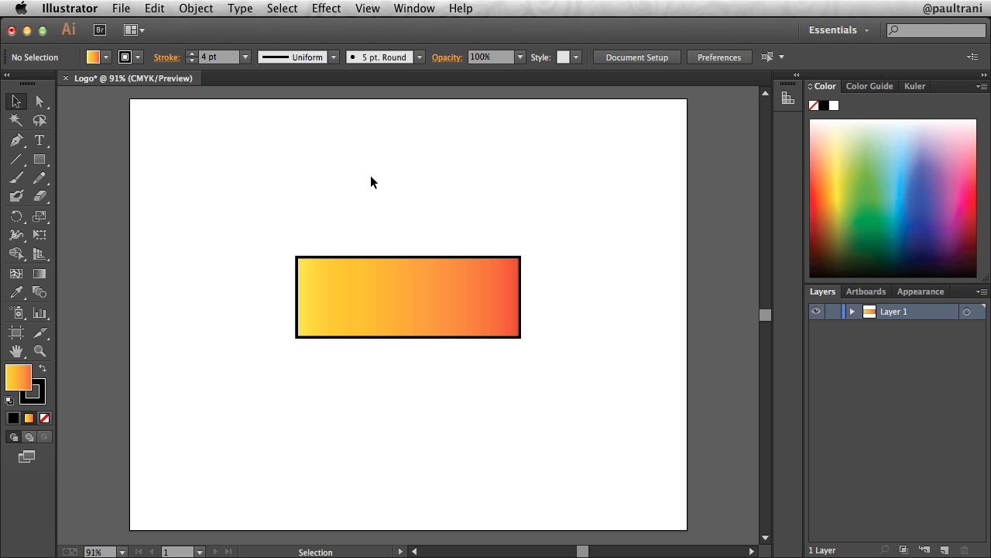
mouse_move(366, 176)
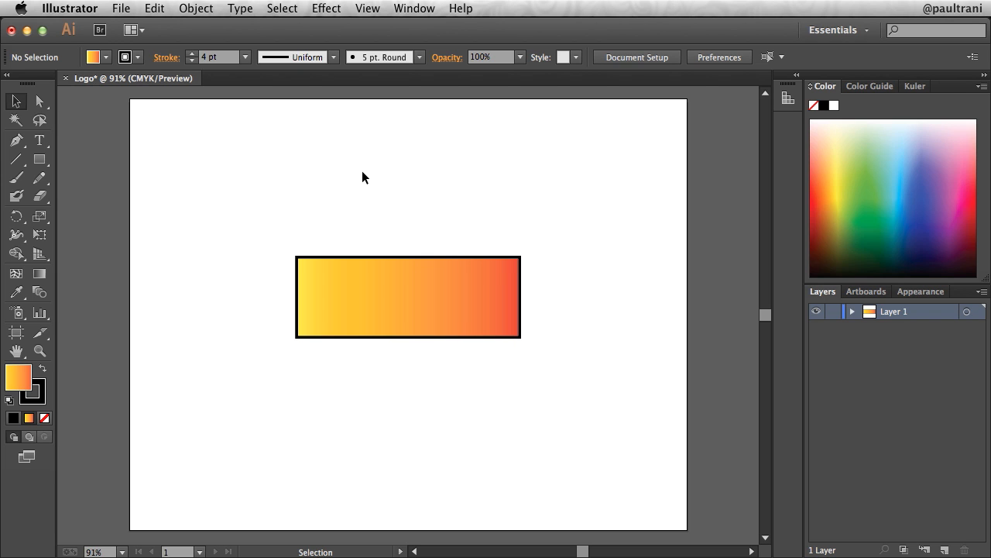
mouse_move(257, 321)
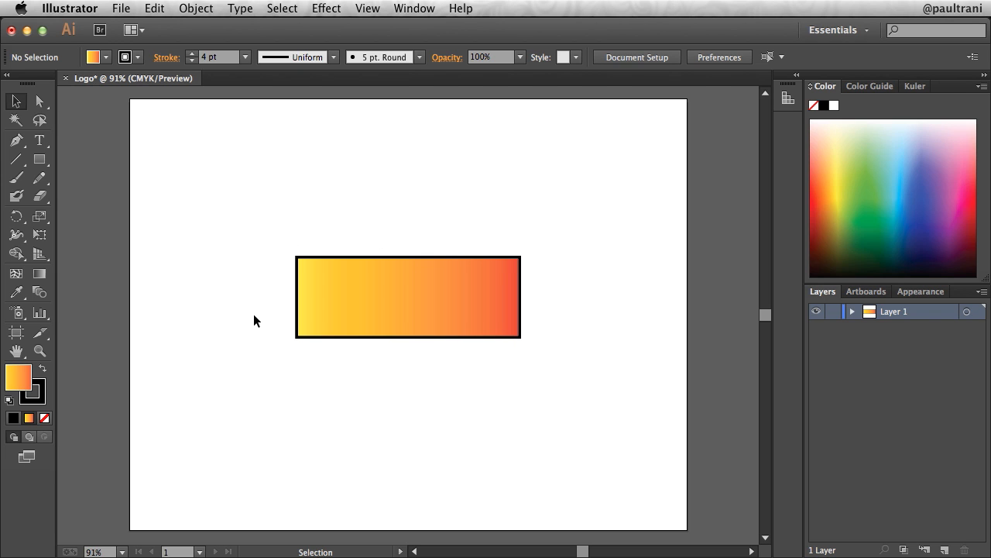
mouse_move(279, 331)
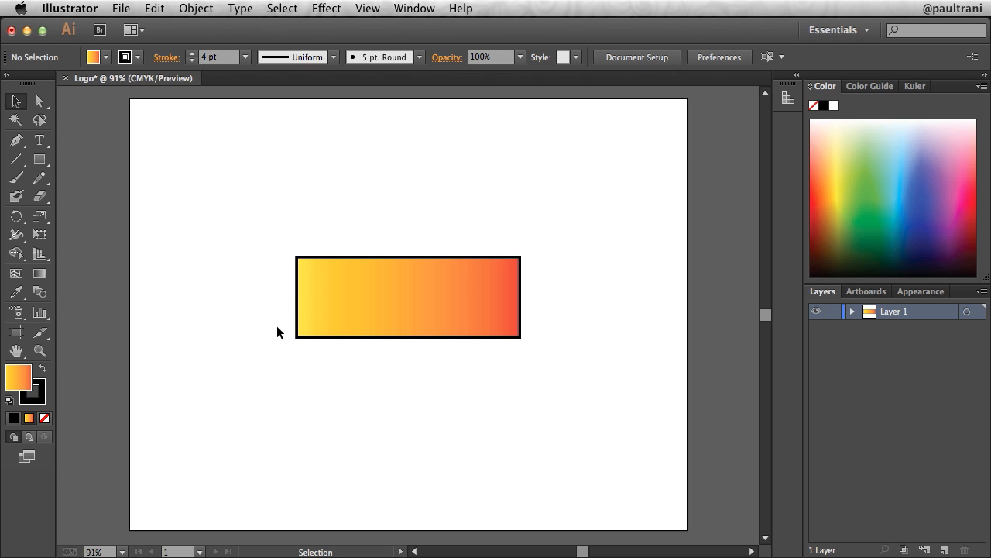
mouse_move(553, 251)
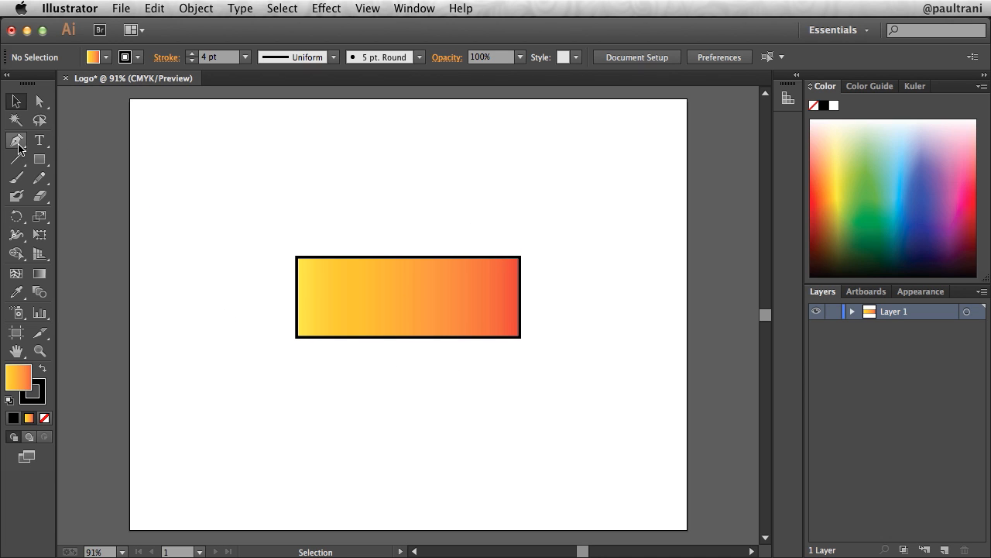
mouse_move(40, 178)
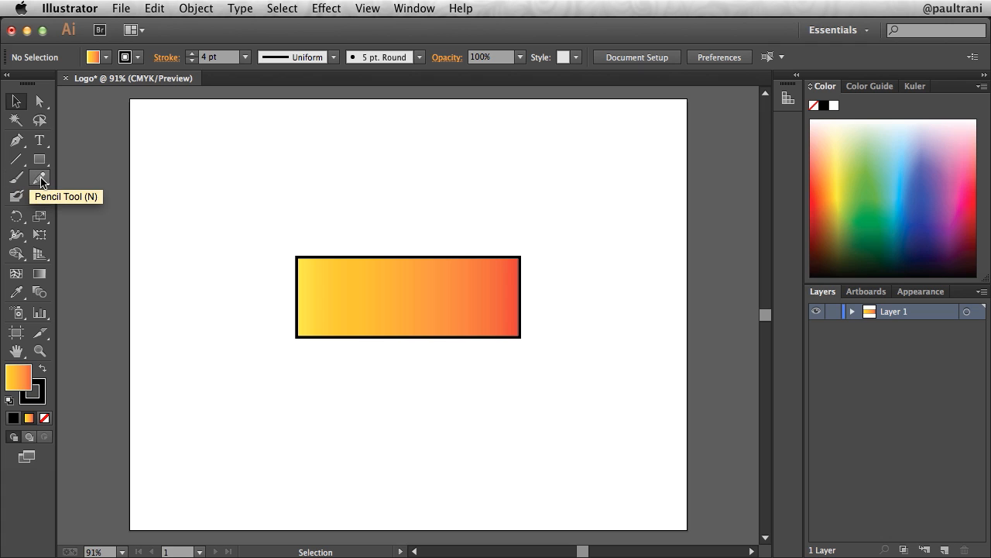
mouse_move(74, 168)
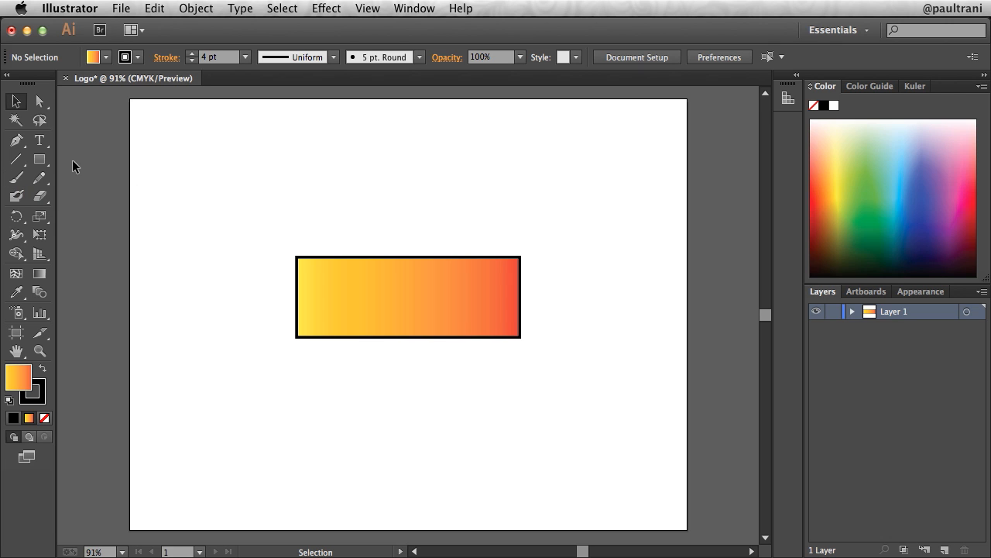
mouse_move(38, 177)
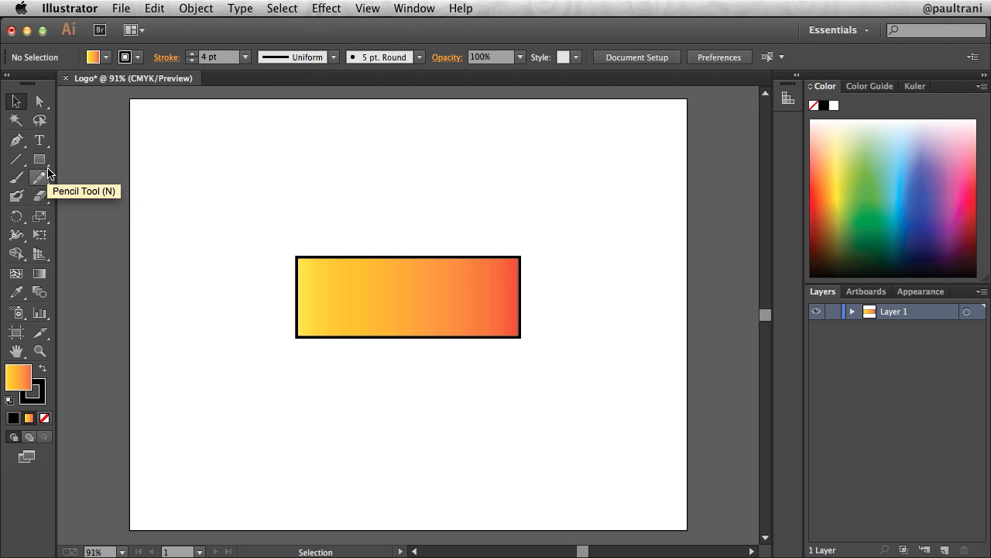
mouse_move(40, 158)
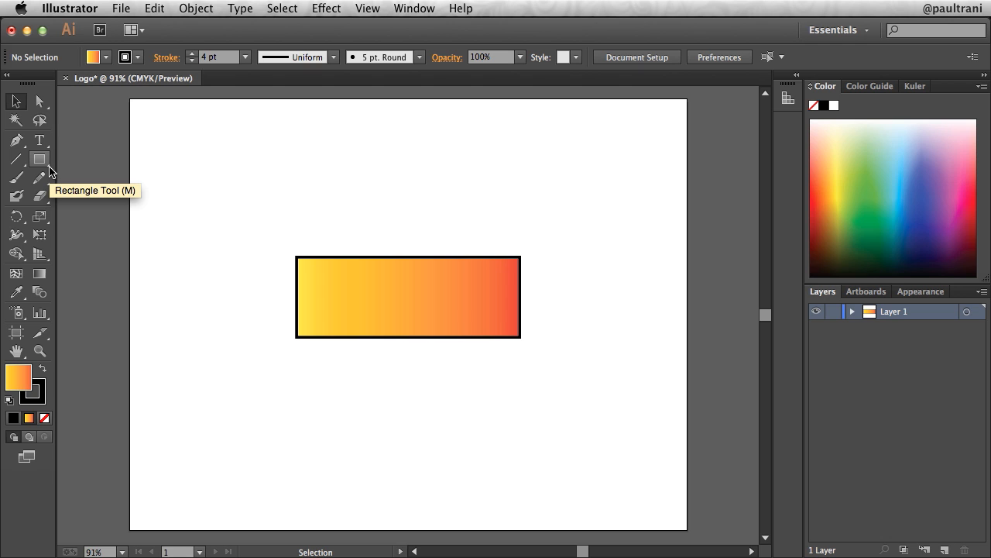
left_click(40, 158)
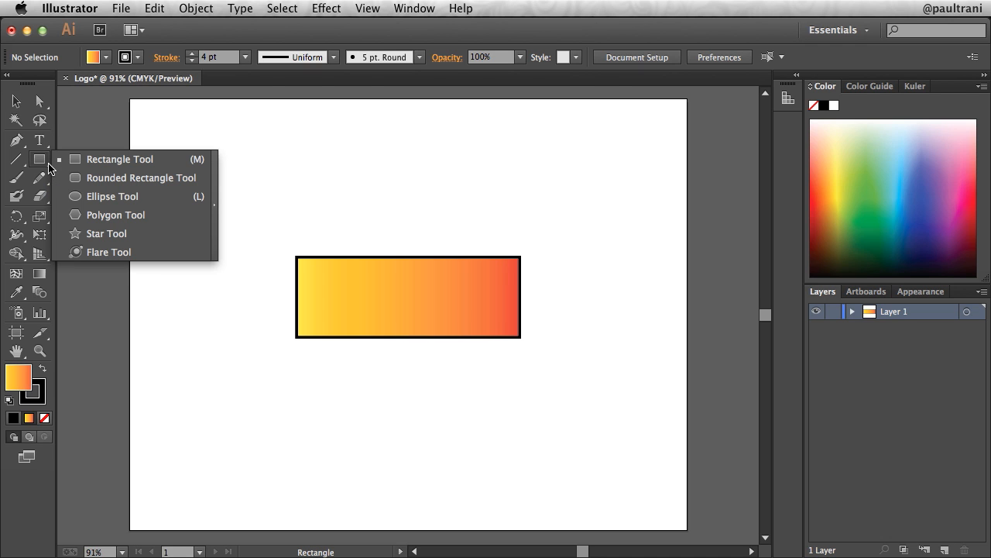
mouse_move(138, 158)
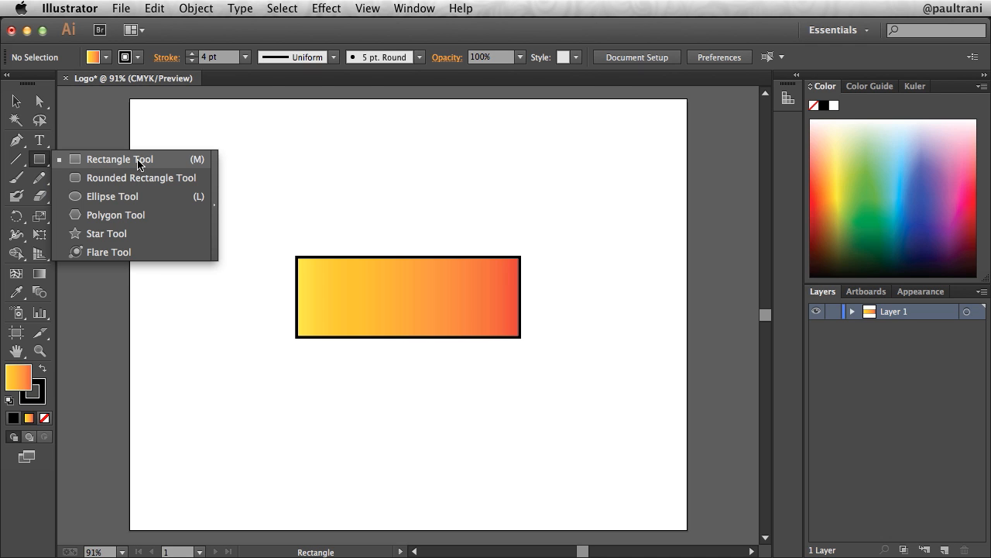
mouse_move(163, 195)
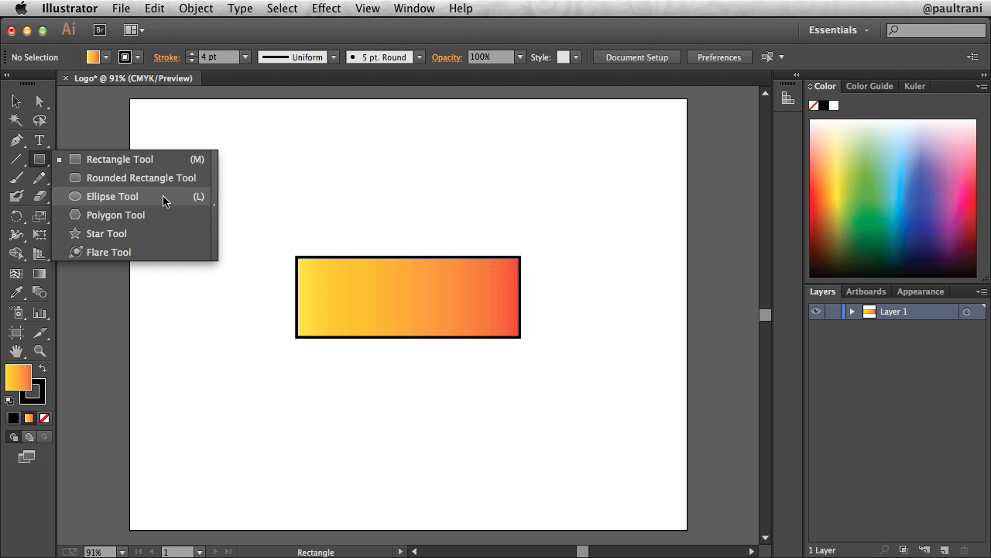
mouse_move(163, 242)
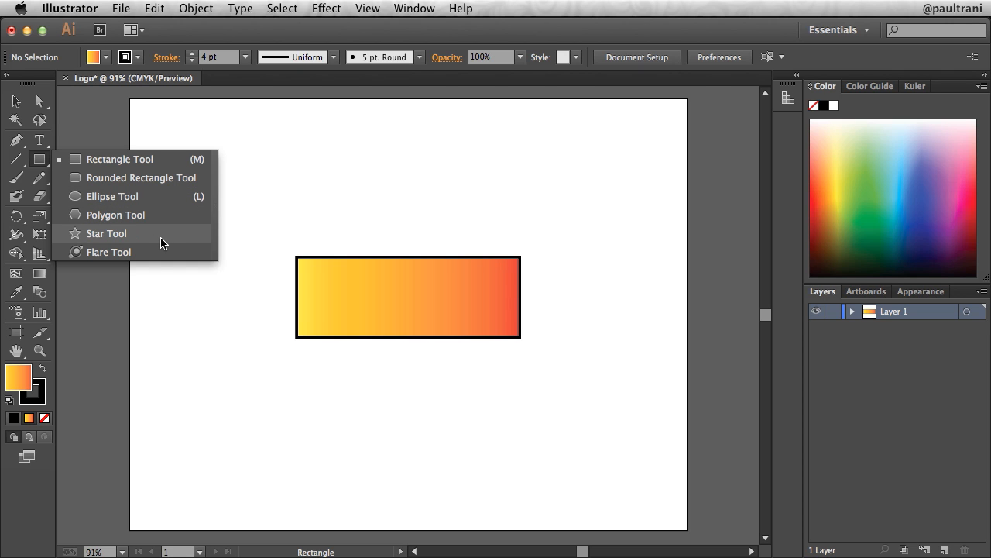
left_click(105, 233)
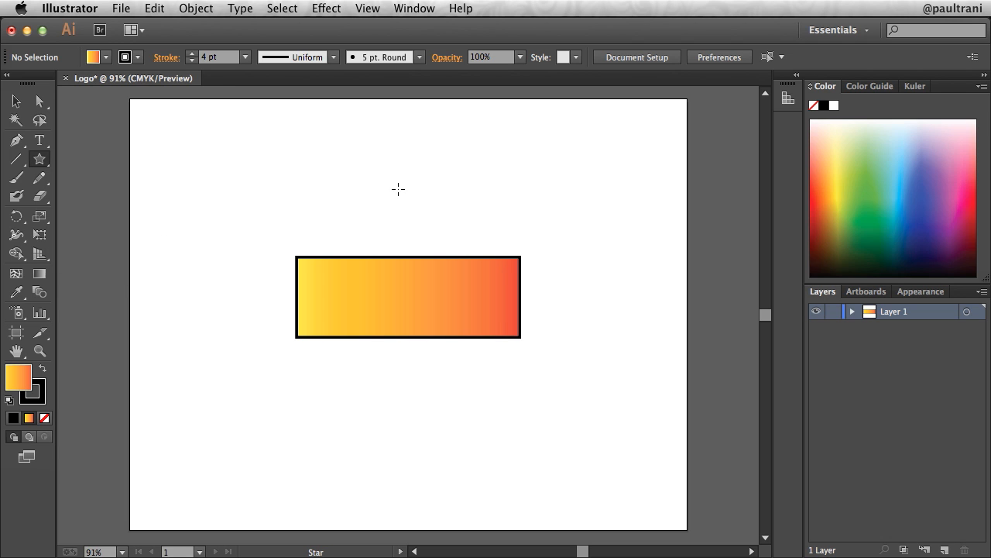
left_click_drag(396, 189, 421, 229)
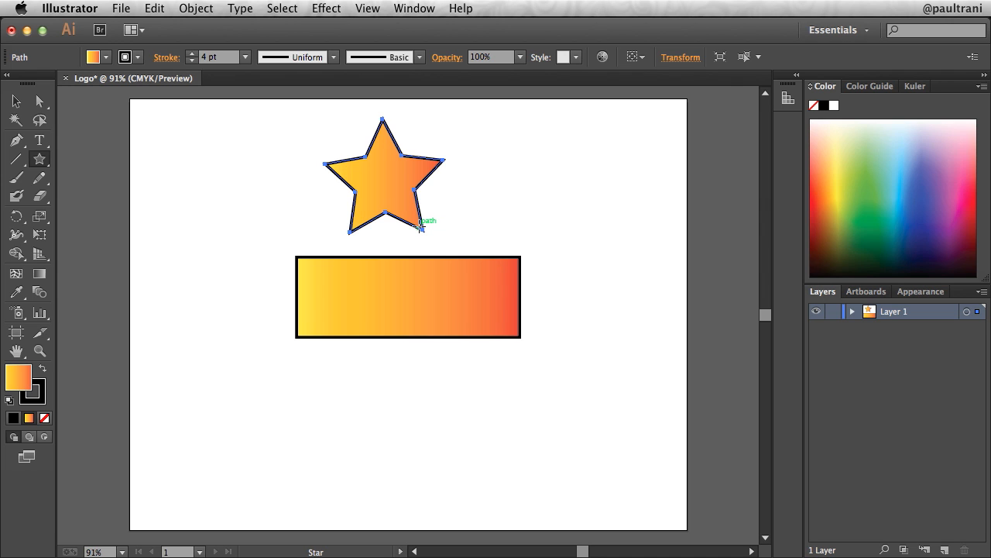
key("Delete")
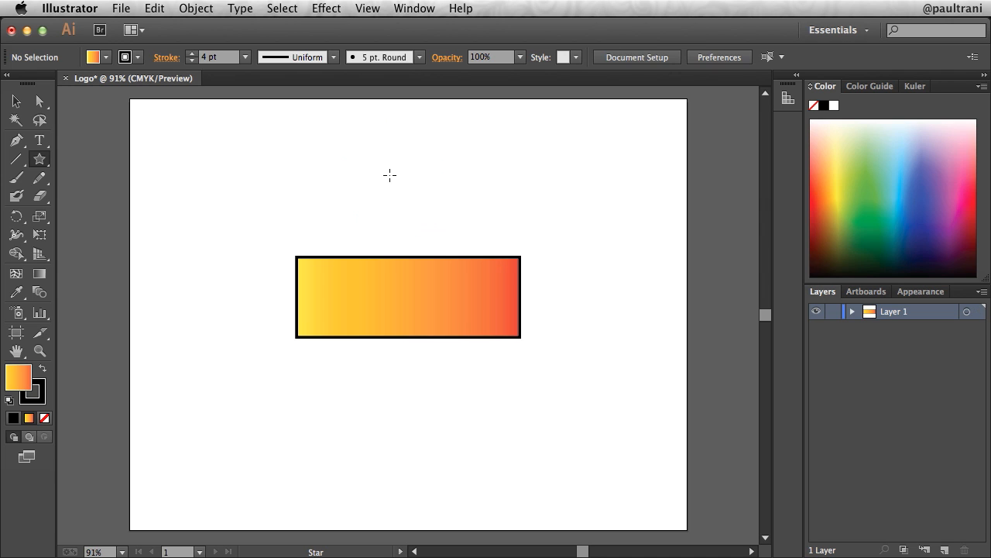
mouse_move(403, 196)
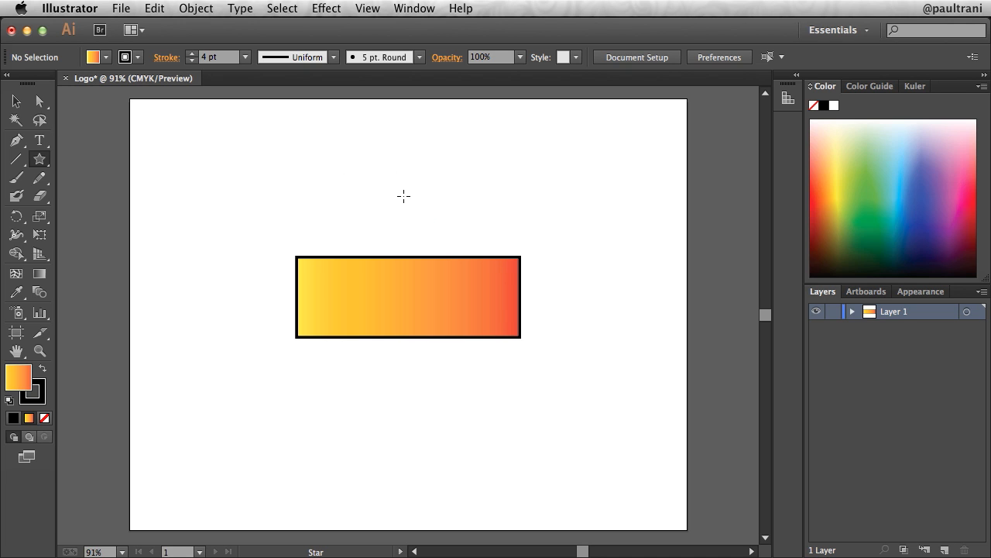
mouse_move(40, 158)
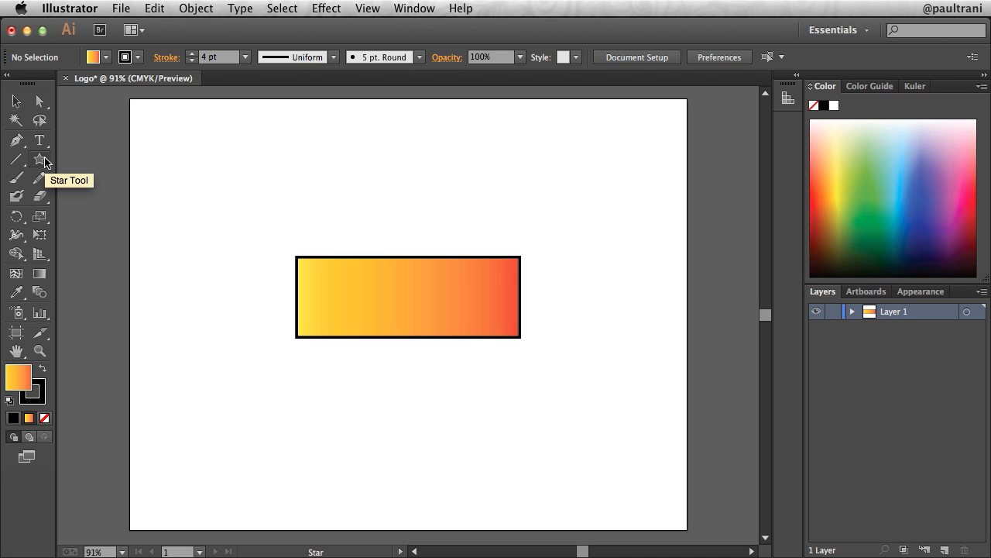
Place a star with Radius 2 63.8529 pt and 8 points above the banner
left_click(406, 237)
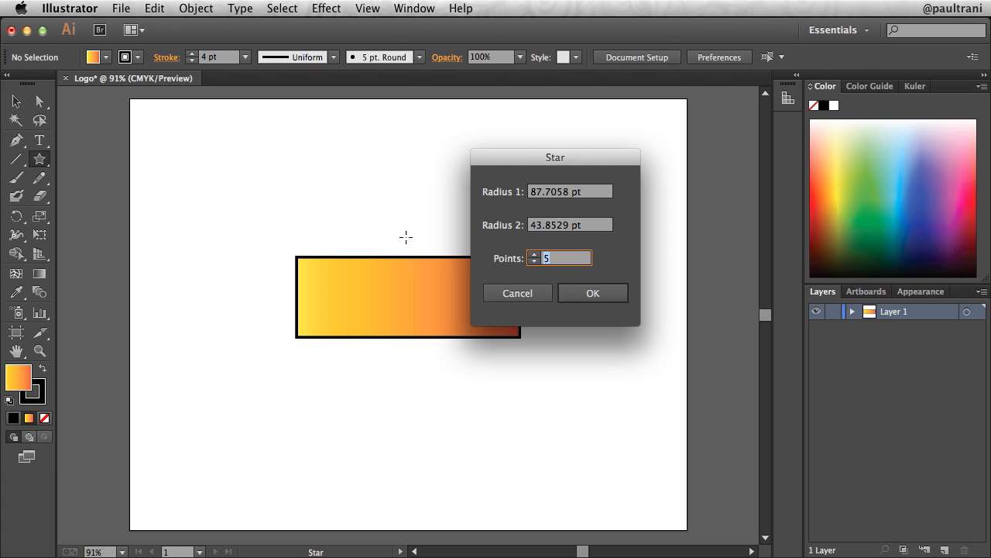
mouse_move(523, 252)
type("8")
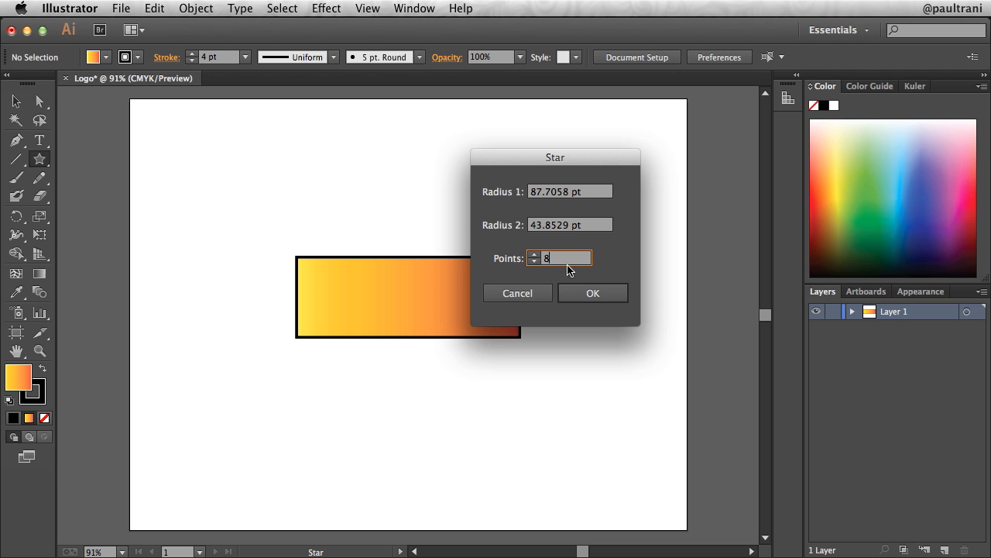
mouse_move(545, 204)
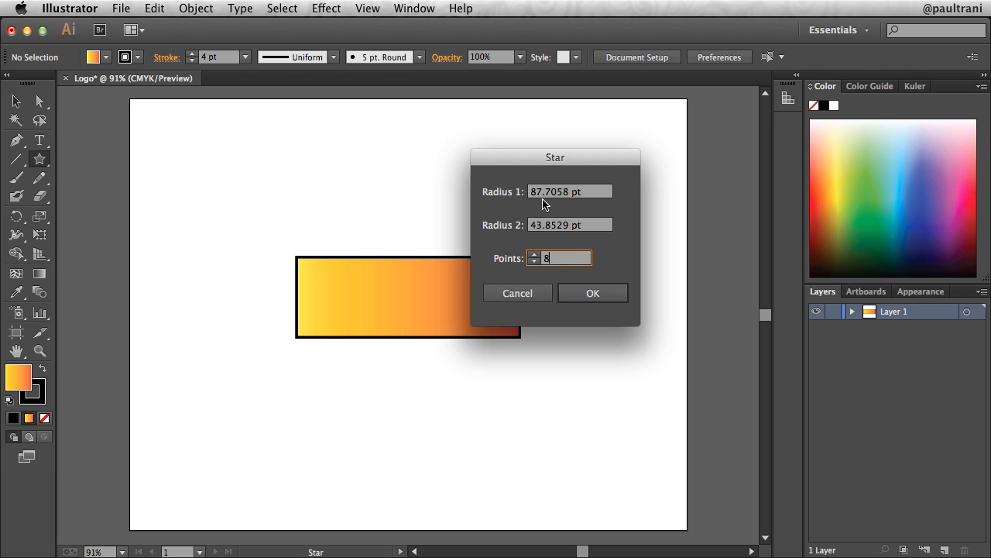
mouse_move(536, 234)
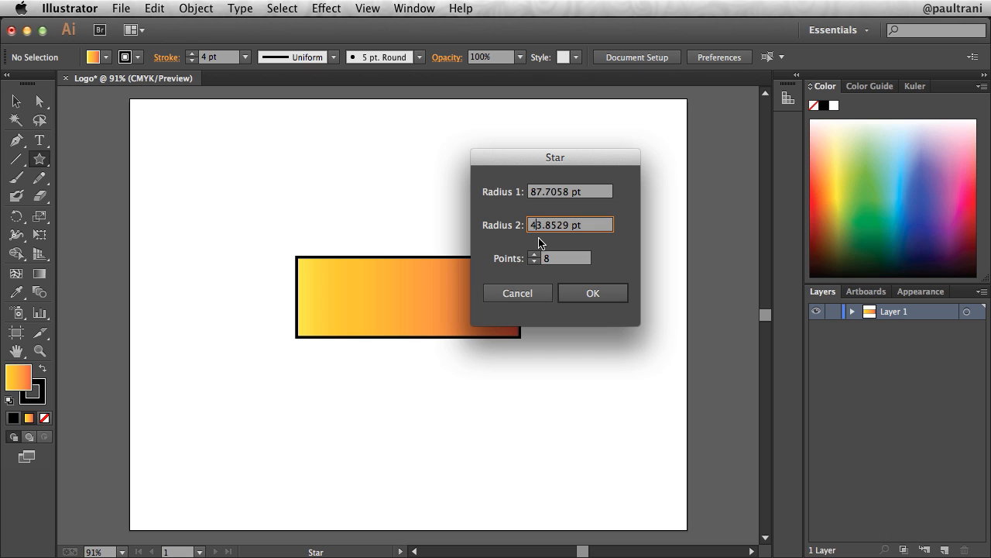
type("6")
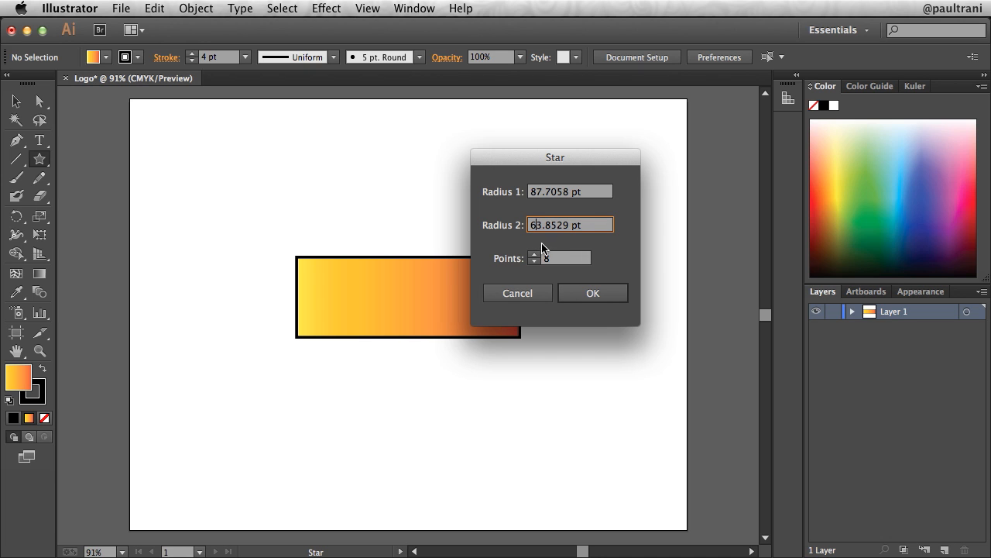
left_click(592, 293)
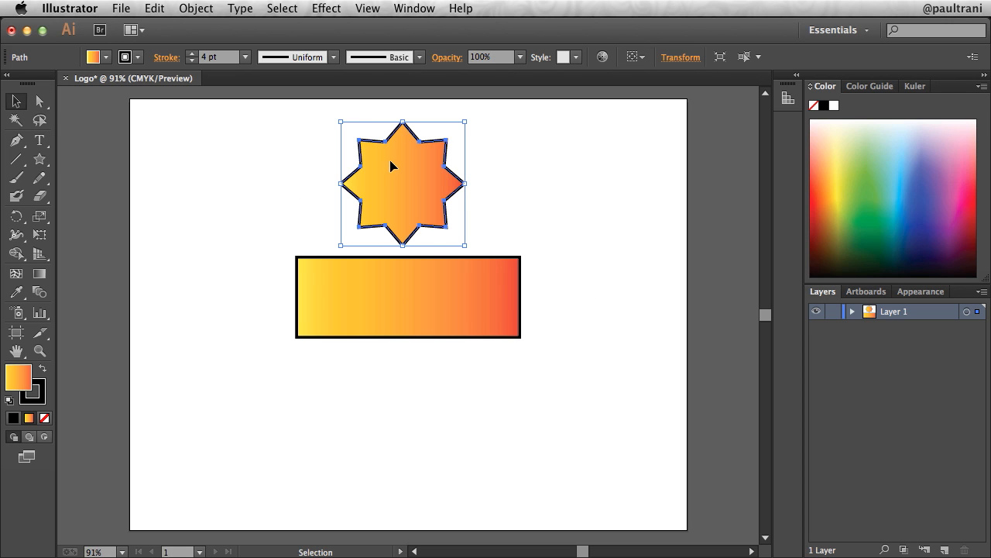
Move the scaled-down star so it overlaps the banner's right end, then reselect it
left_click_drag(402, 183, 519, 308)
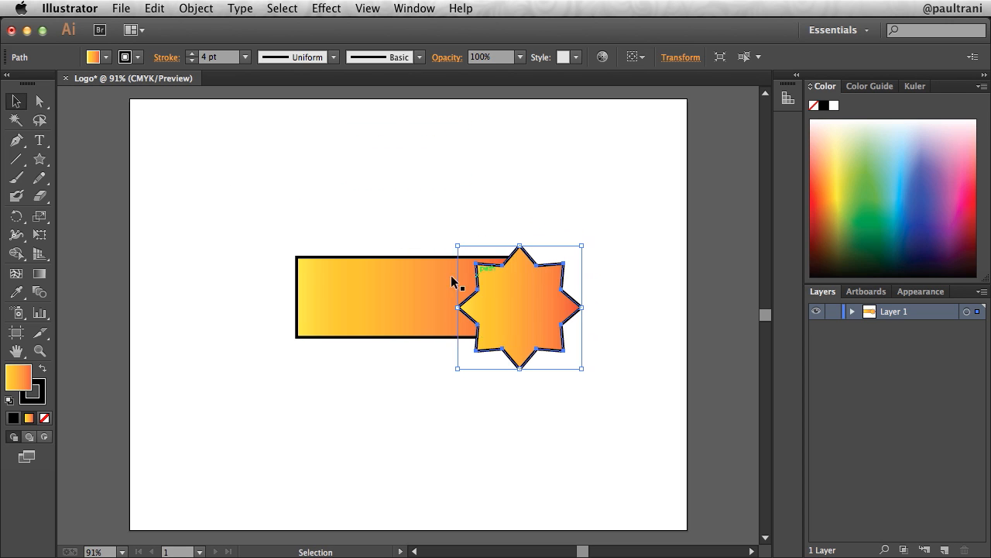
mouse_move(452, 364)
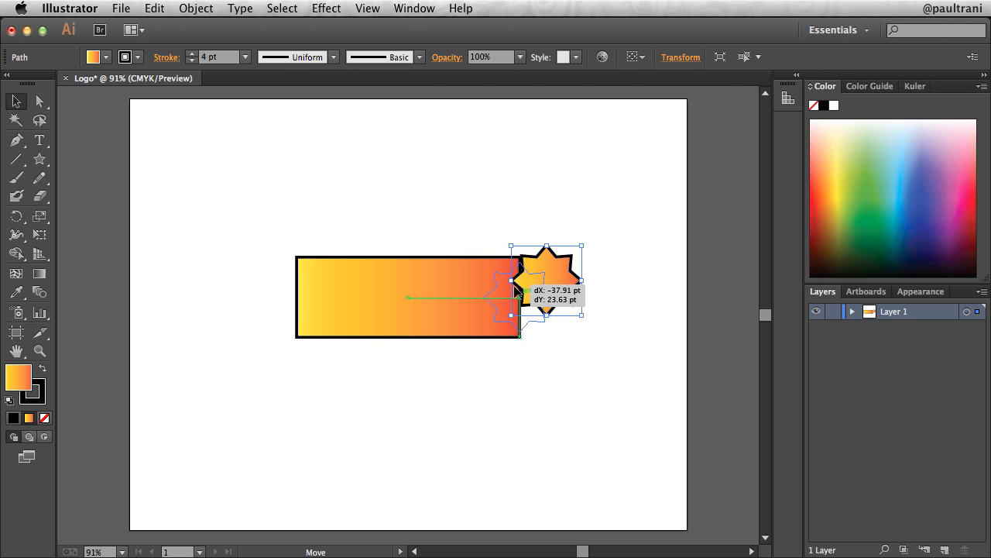
left_click_drag(545, 279, 519, 297)
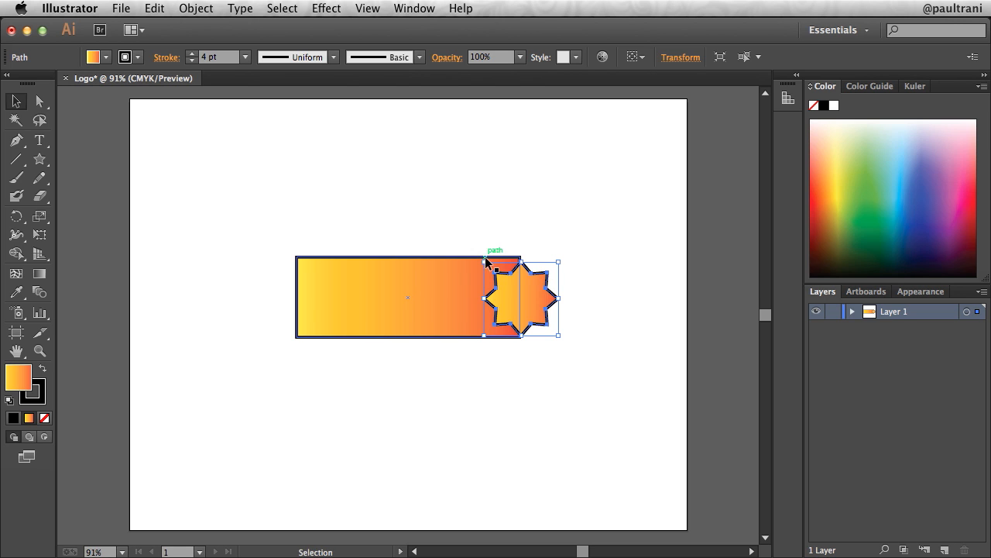
left_click(390, 189)
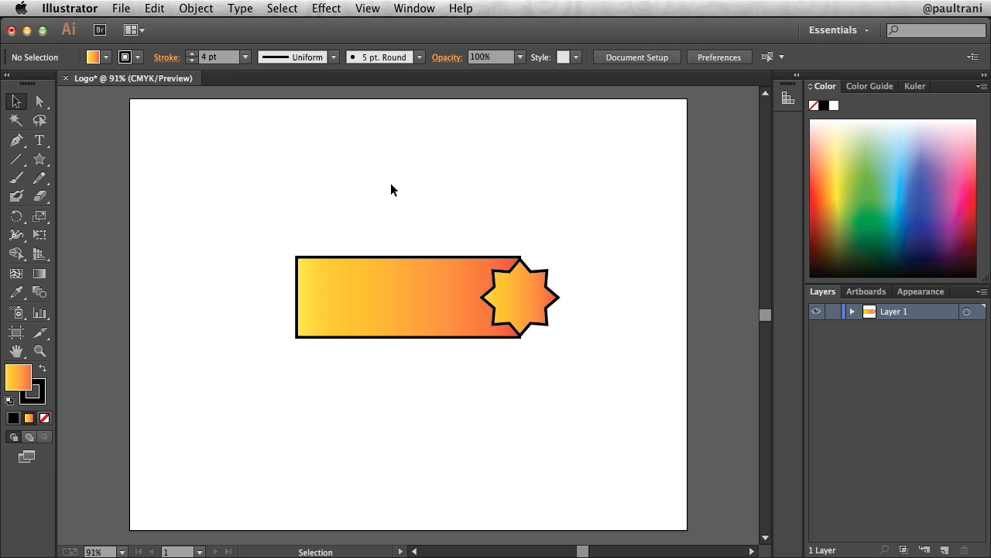
left_click(519, 297)
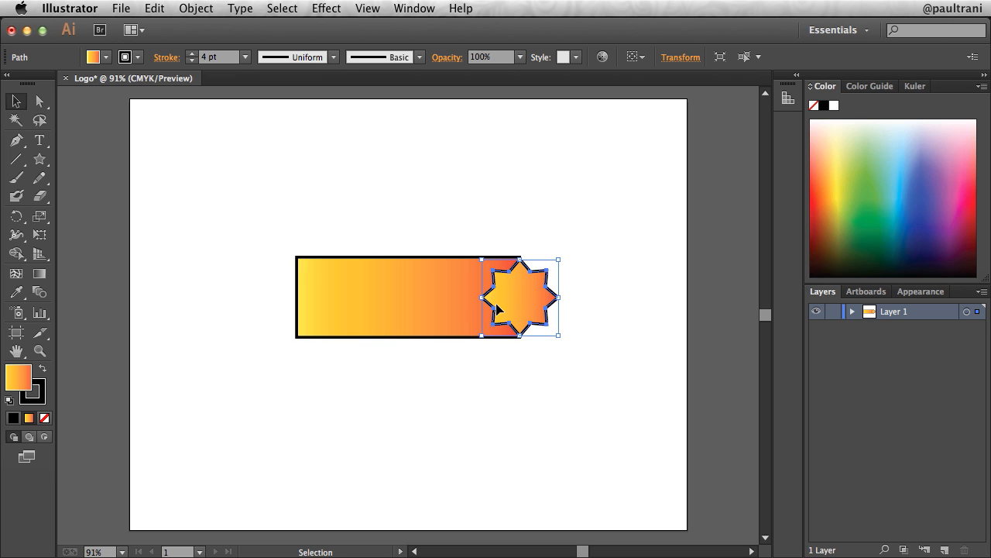
Copy and paste the small star to get a duplicate for the banner's left end
left_click(154, 9)
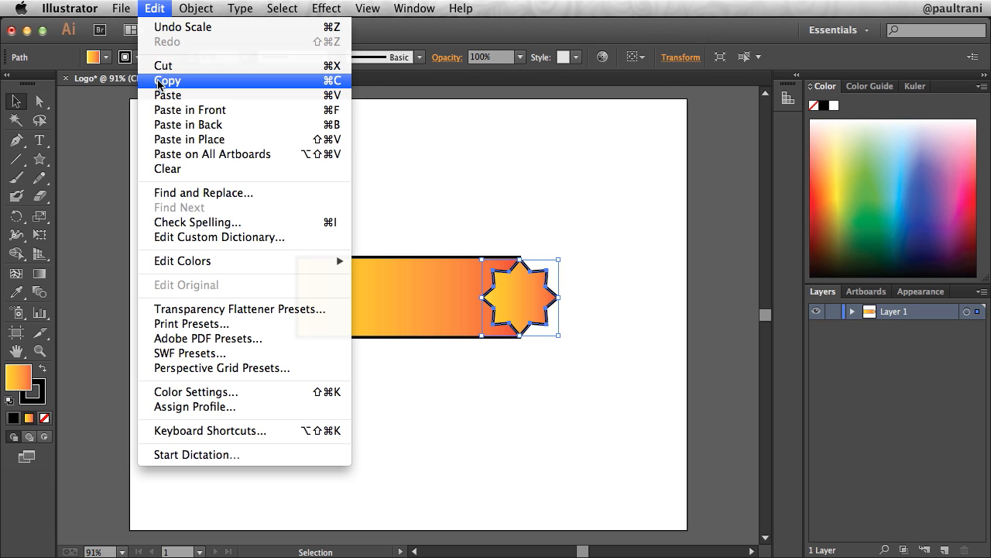
mouse_move(167, 94)
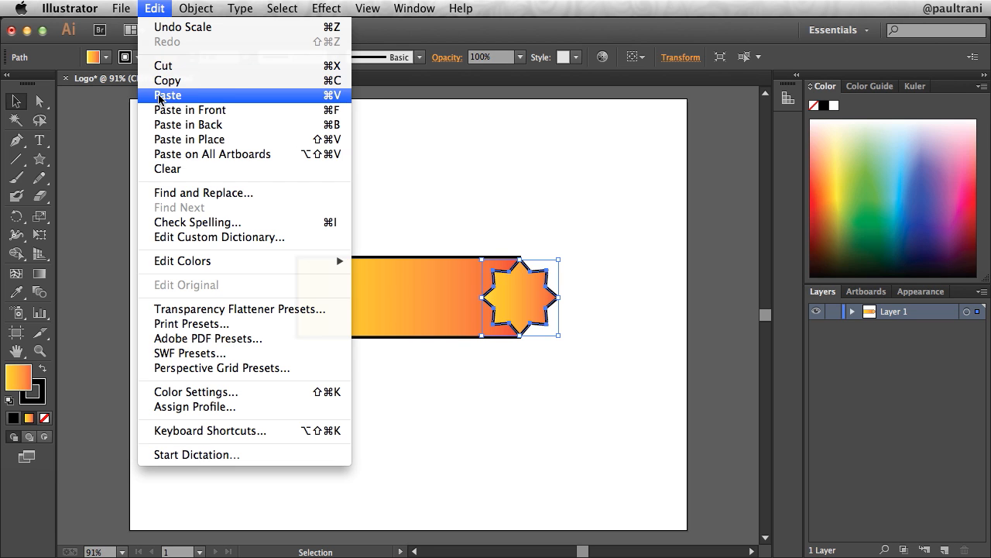
left_click(167, 95)
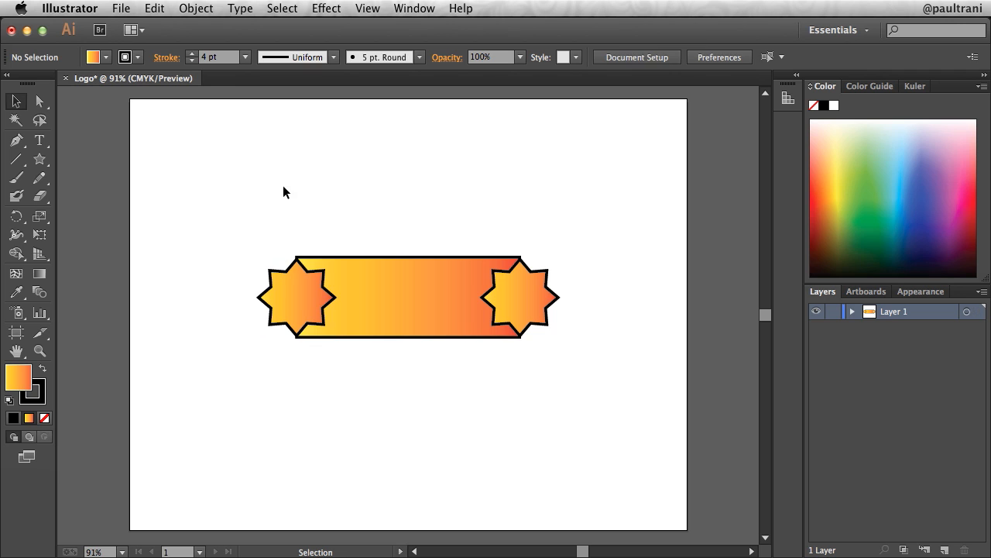
left_click(40, 158)
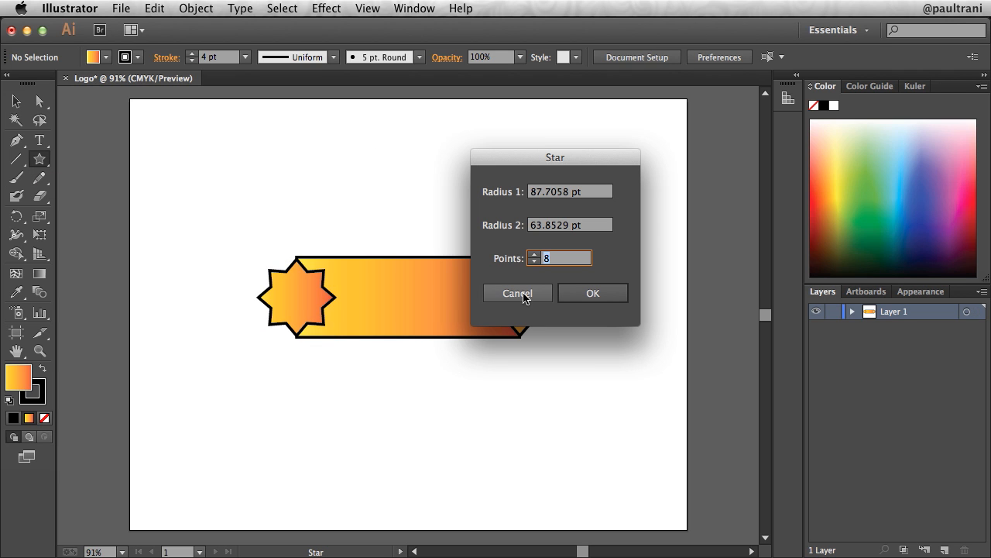
Create a new star with its point count set to 12
type("1")
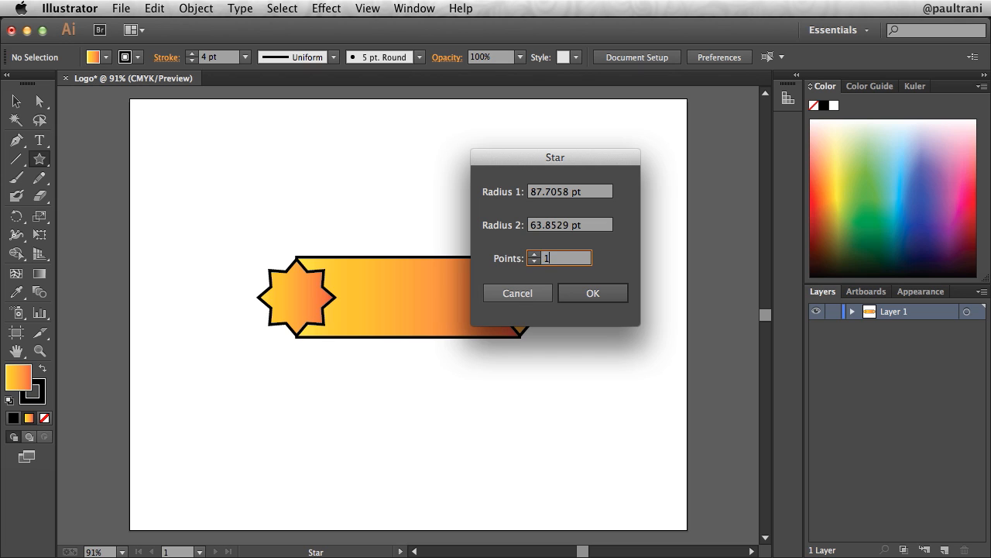
type("13")
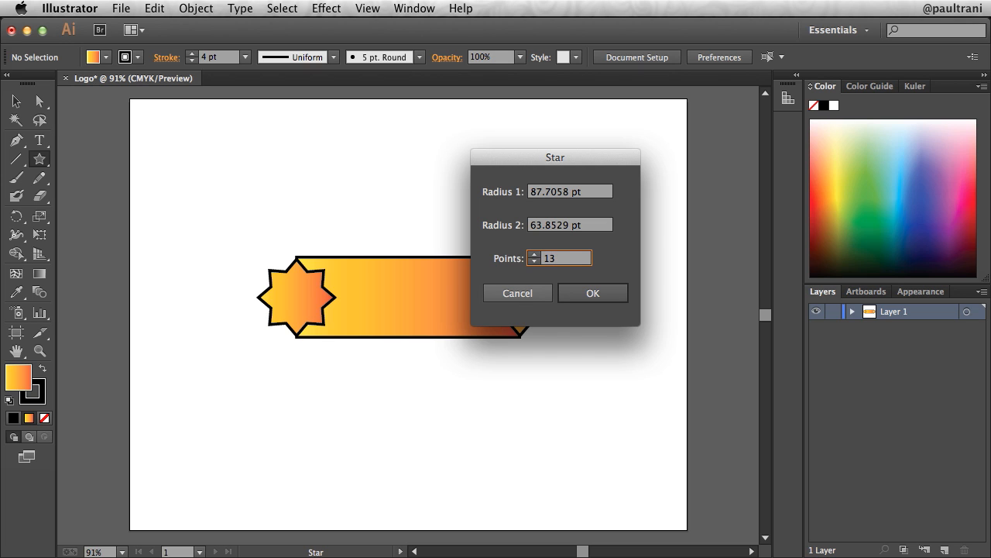
left_click(536, 261)
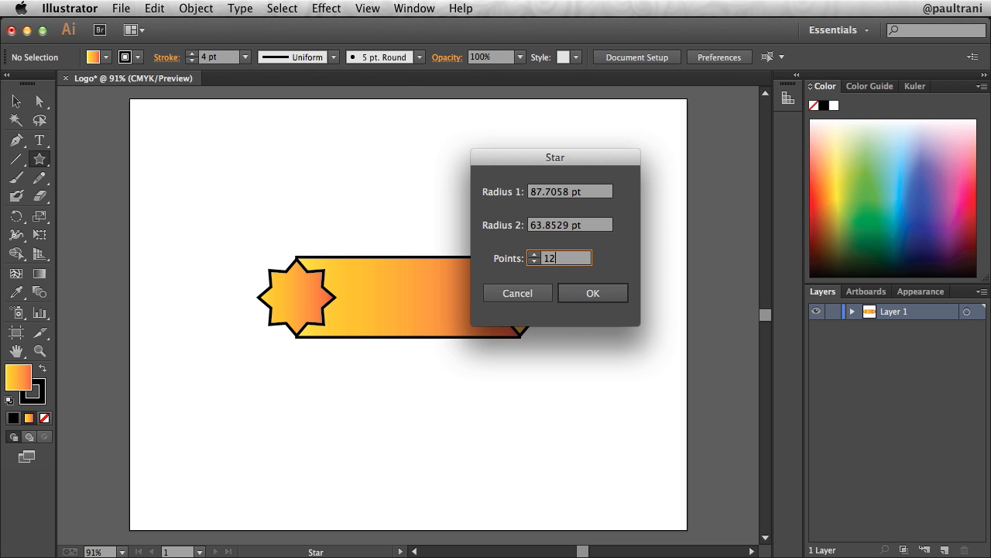
left_click(591, 293)
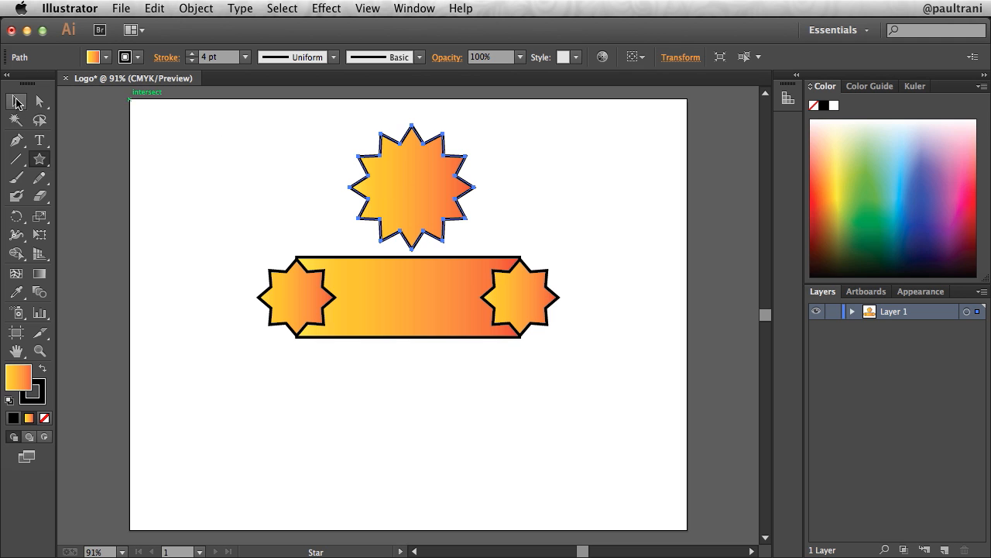
Move the 12-point star onto the banner's centre, enlarge it and nudge it into centred position
left_click_drag(411, 185, 411, 304)
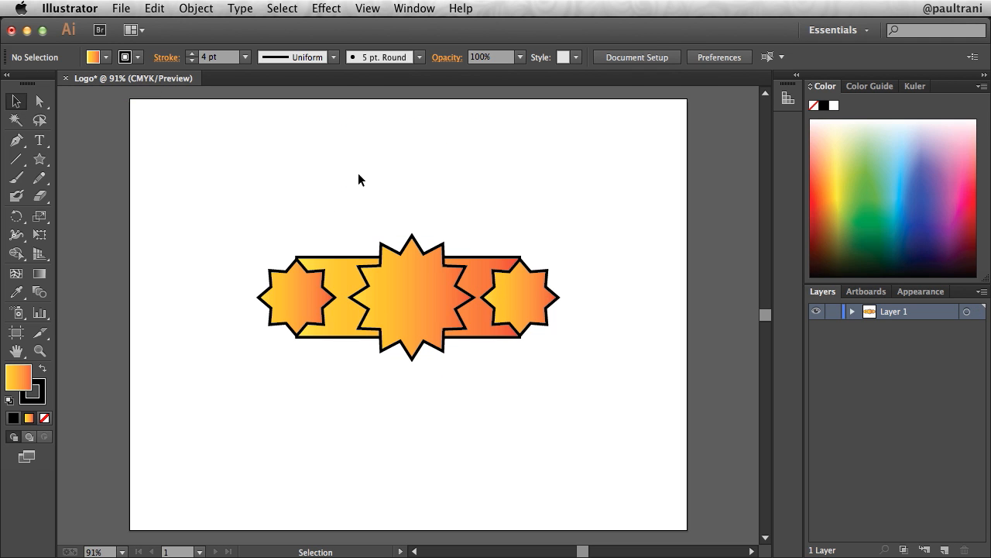
left_click(412, 297)
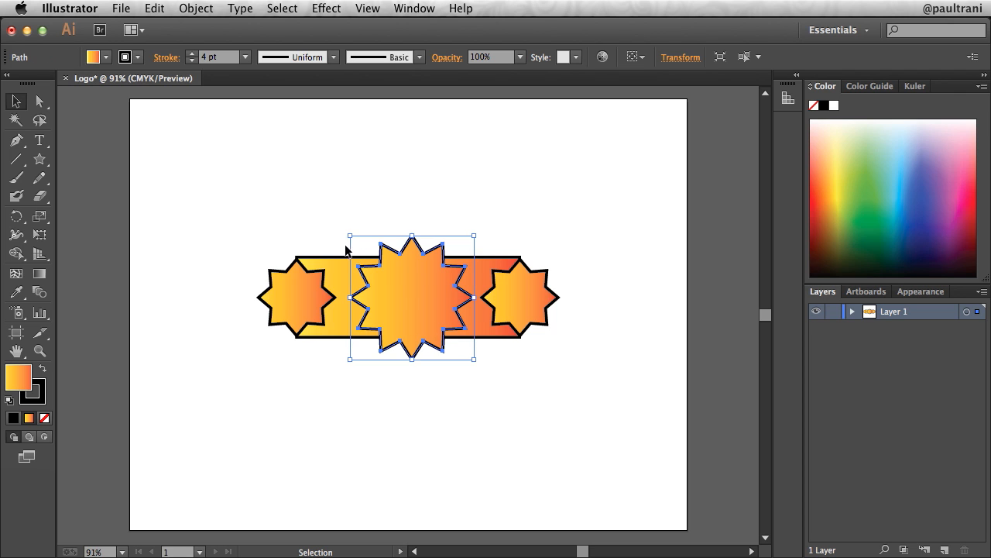
left_click_drag(350, 238, 344, 224)
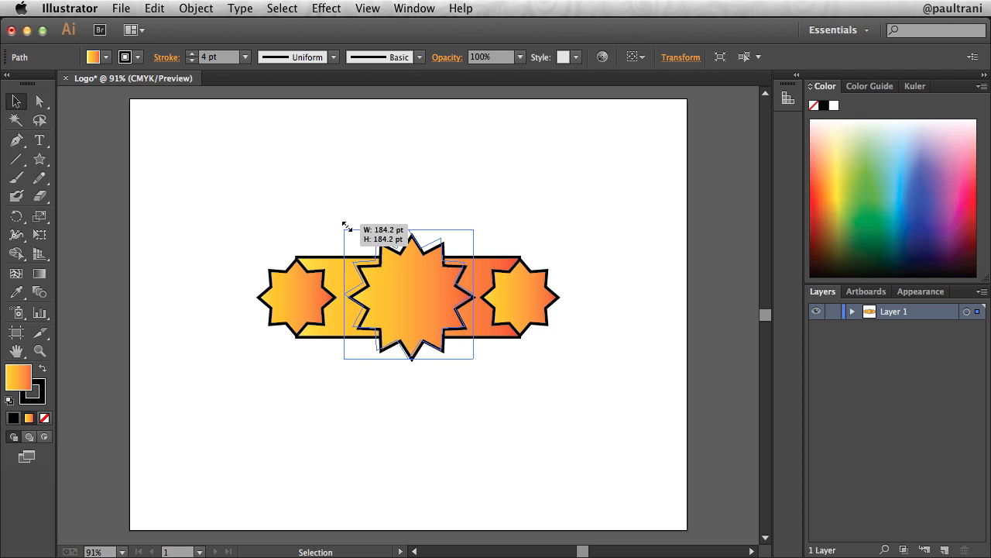
left_click_drag(347, 226, 332, 211)
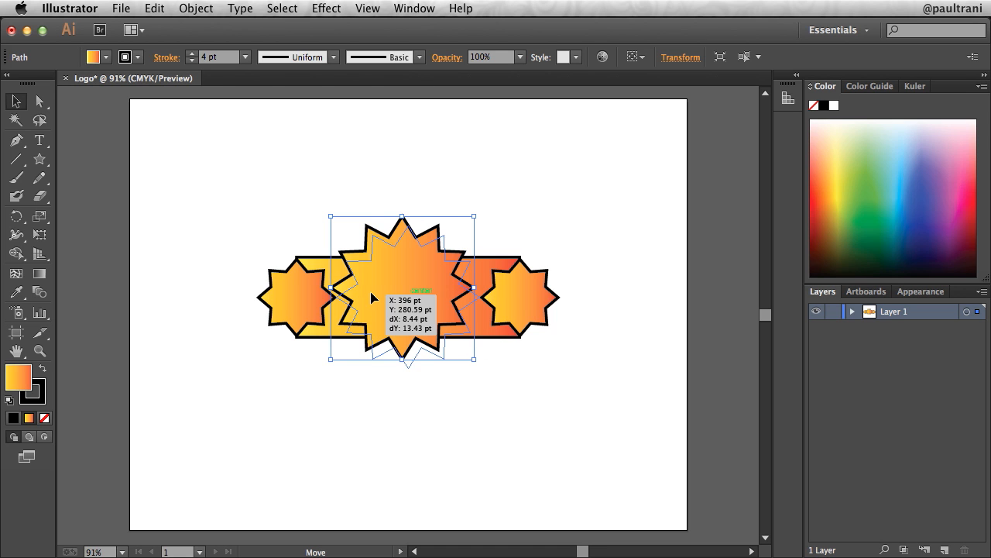
left_click(301, 166)
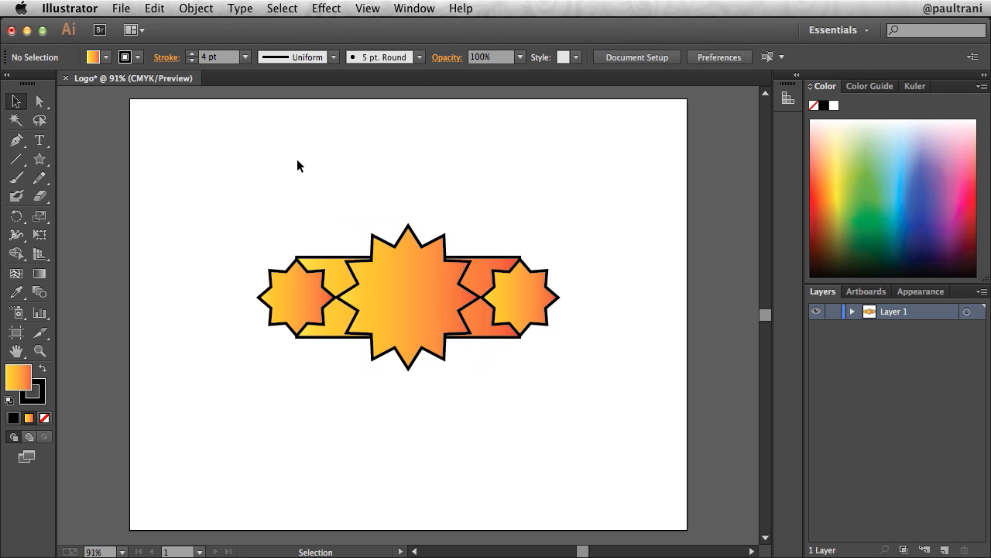
left_click_drag(301, 166, 401, 308)
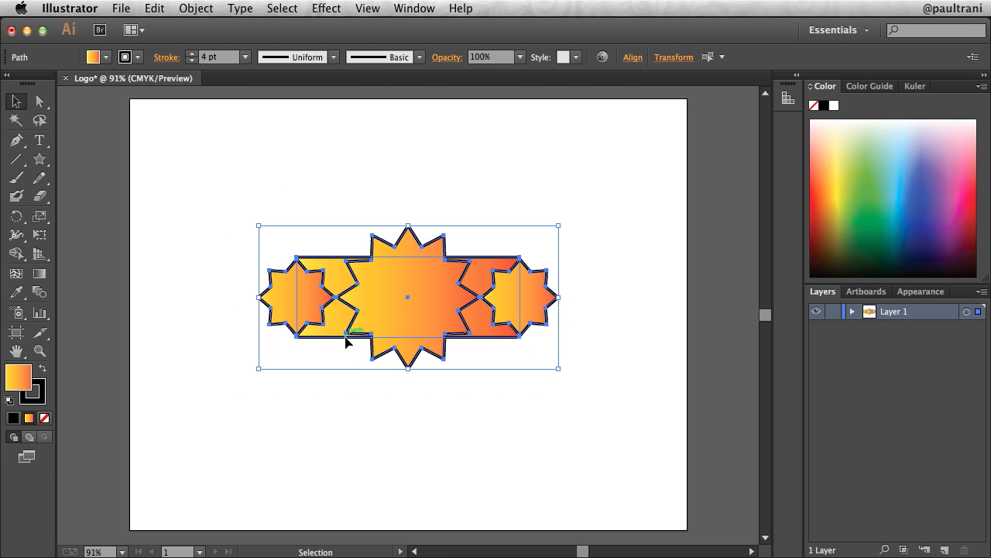
left_click(333, 236)
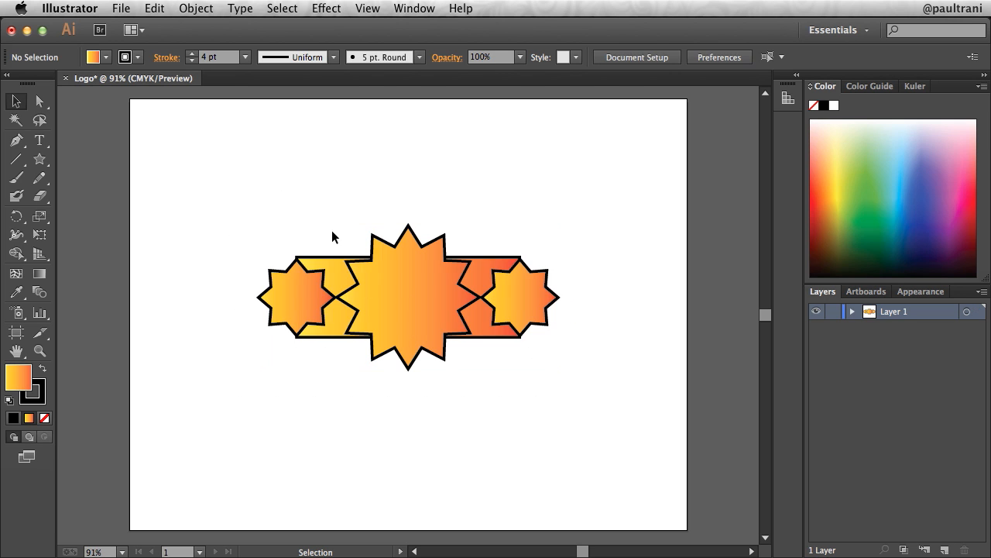
mouse_move(39, 353)
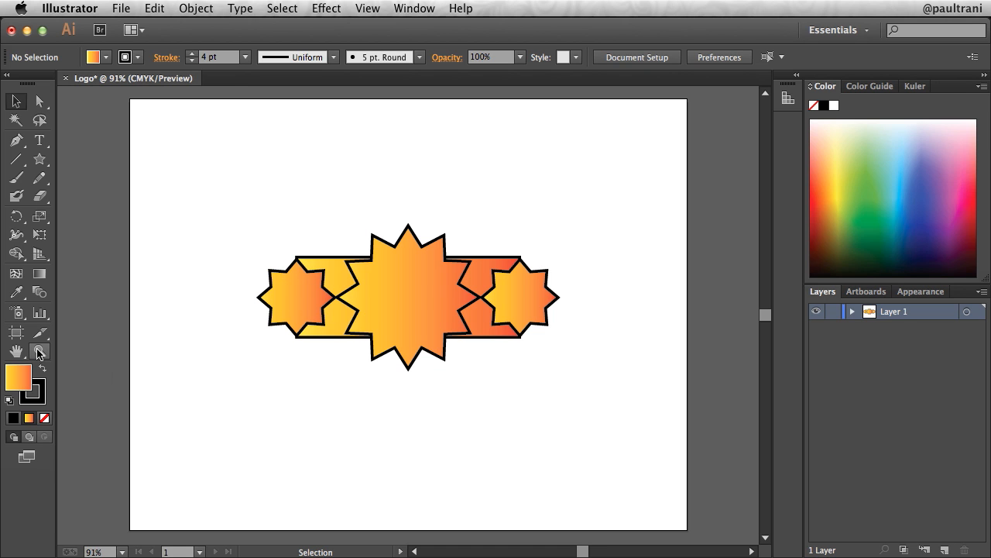
Zoom in and marquee-select the banner with all three stars, then bring up the Window menu
left_click_drag(229, 218, 456, 308)
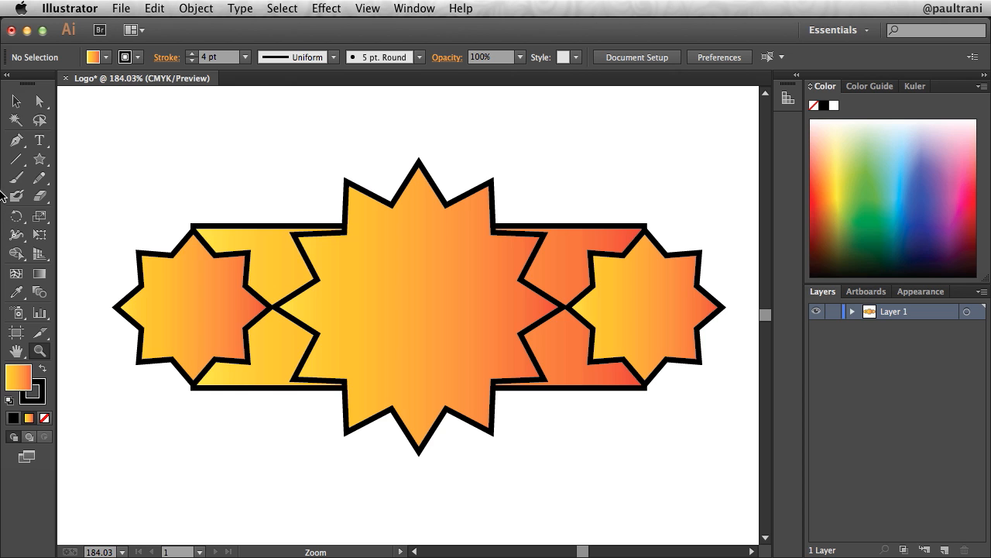
left_click(186, 310)
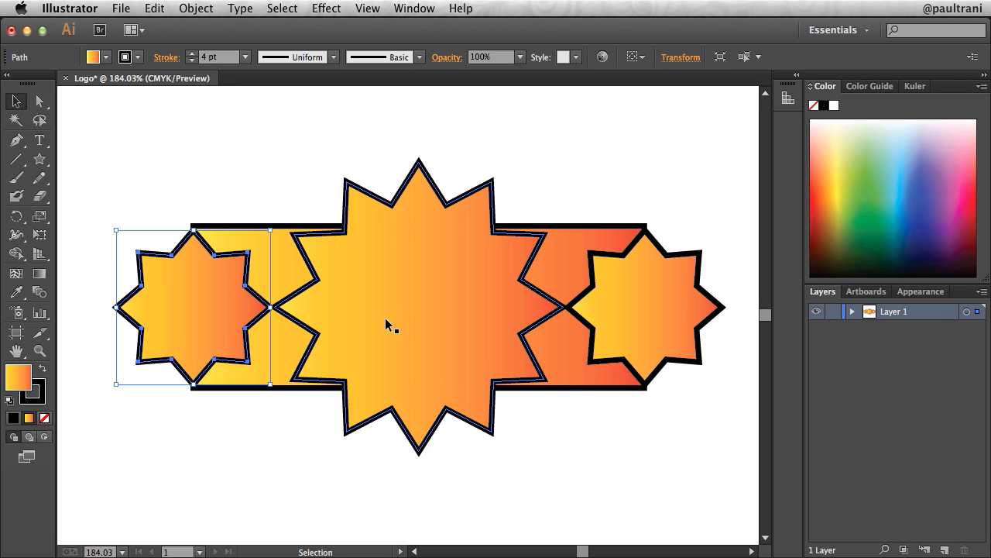
left_click(556, 409)
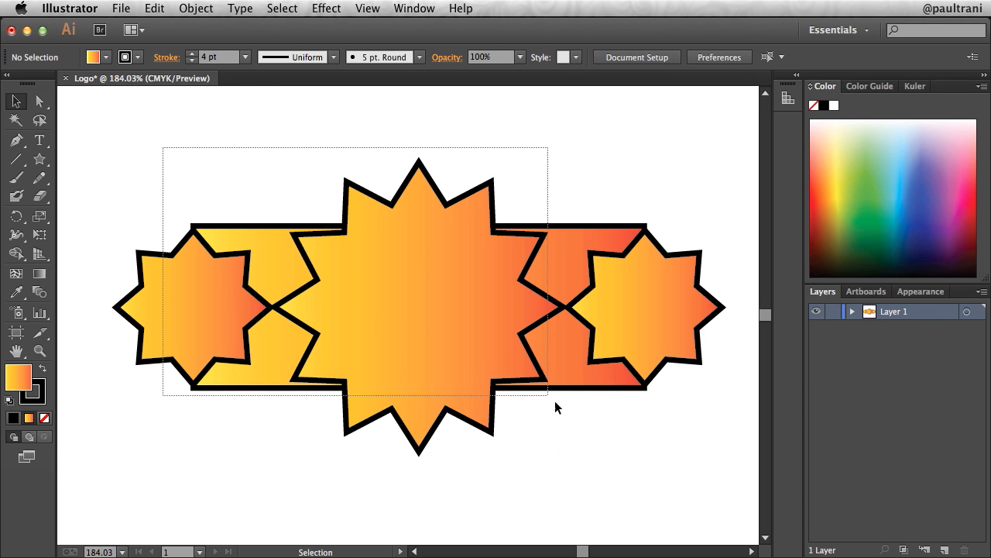
left_click(418, 307)
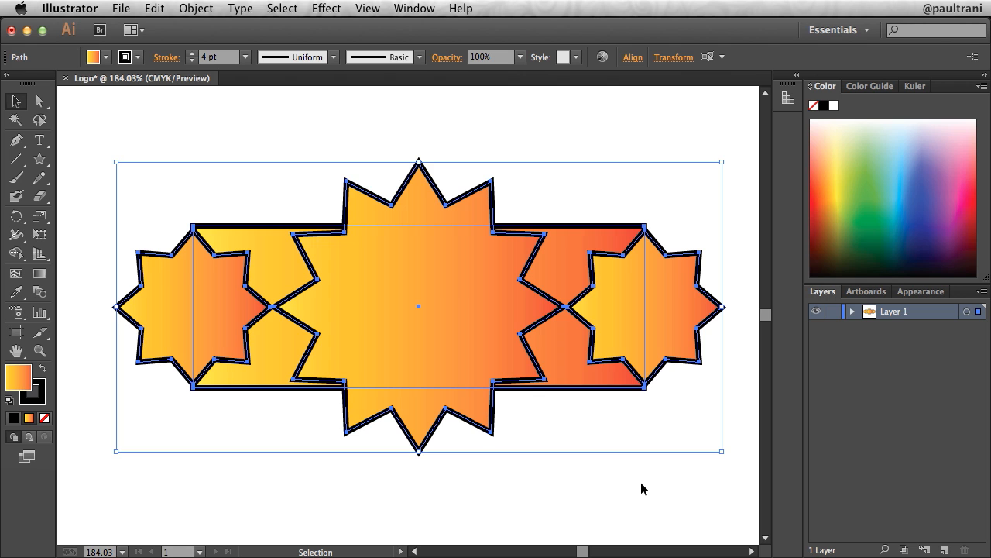
left_click(415, 9)
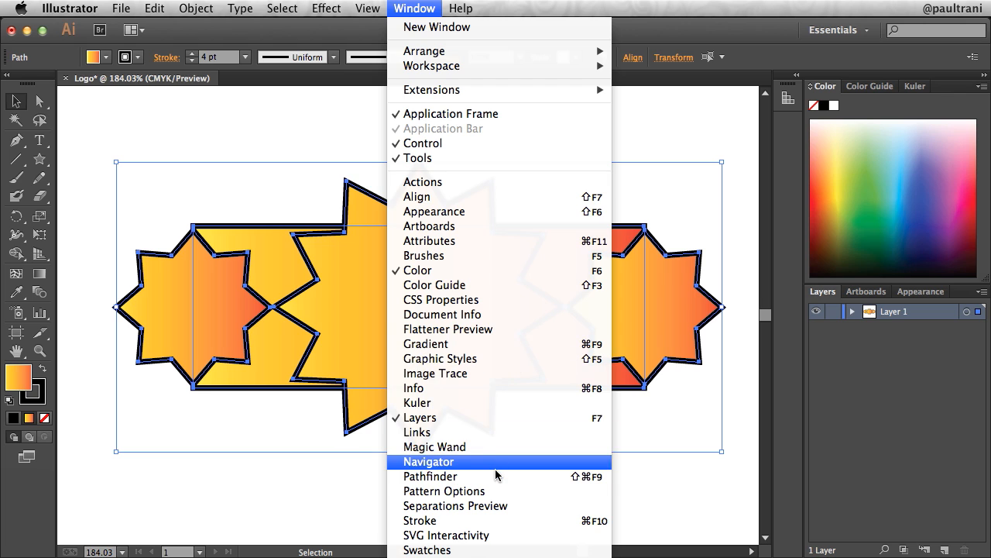
Unite the three stars and the rectangle into one gradient shape via the Pathfinder panel
left_click(430, 475)
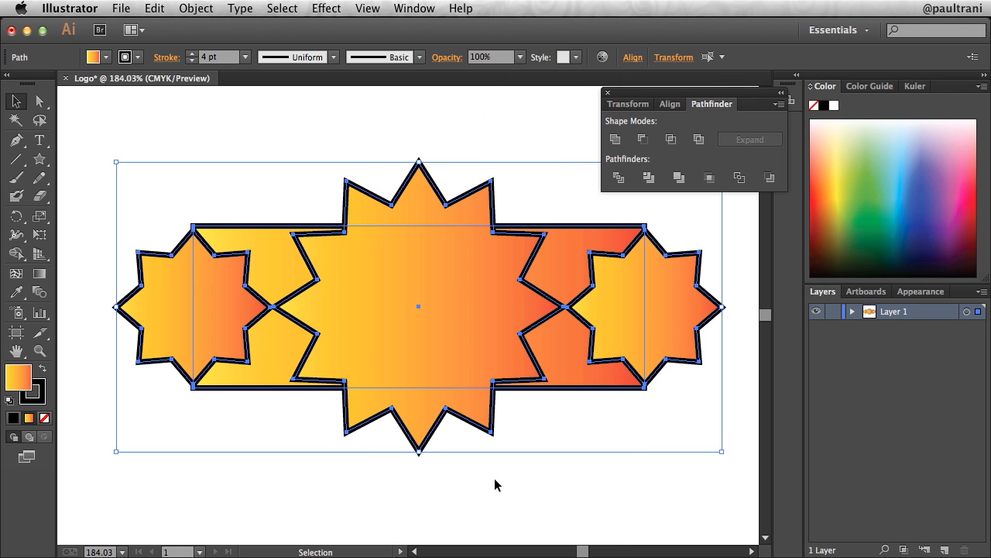
left_click_drag(694, 93, 663, 90)
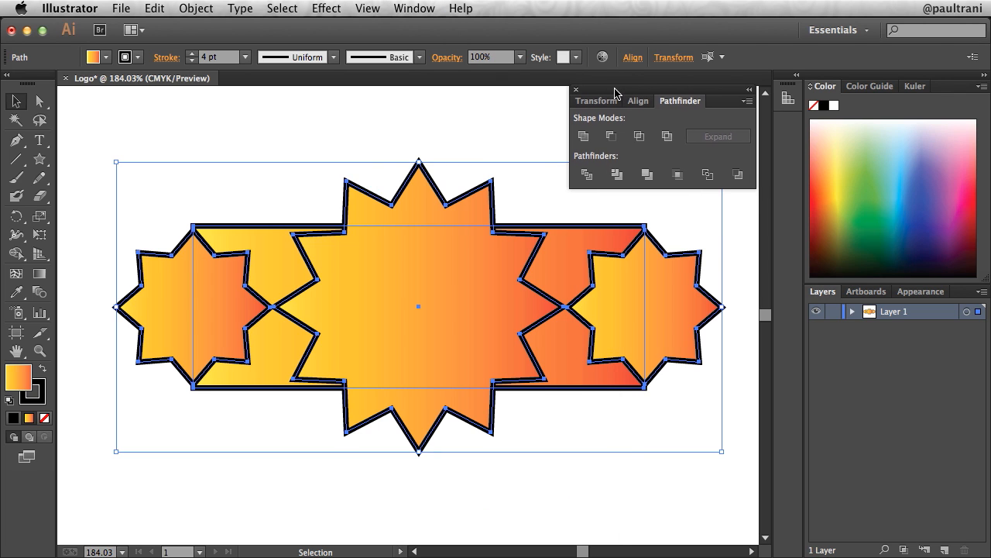
mouse_move(583, 140)
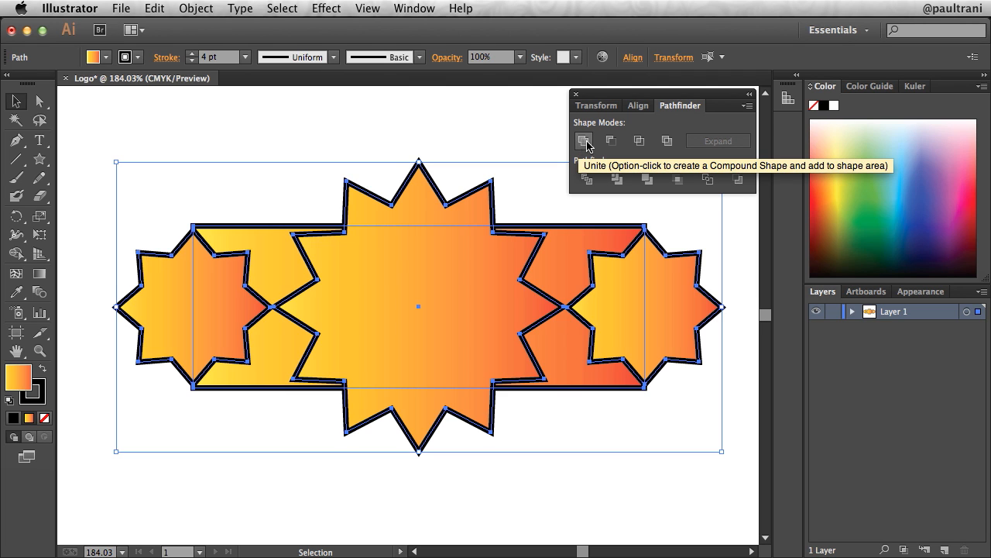
mouse_move(611, 144)
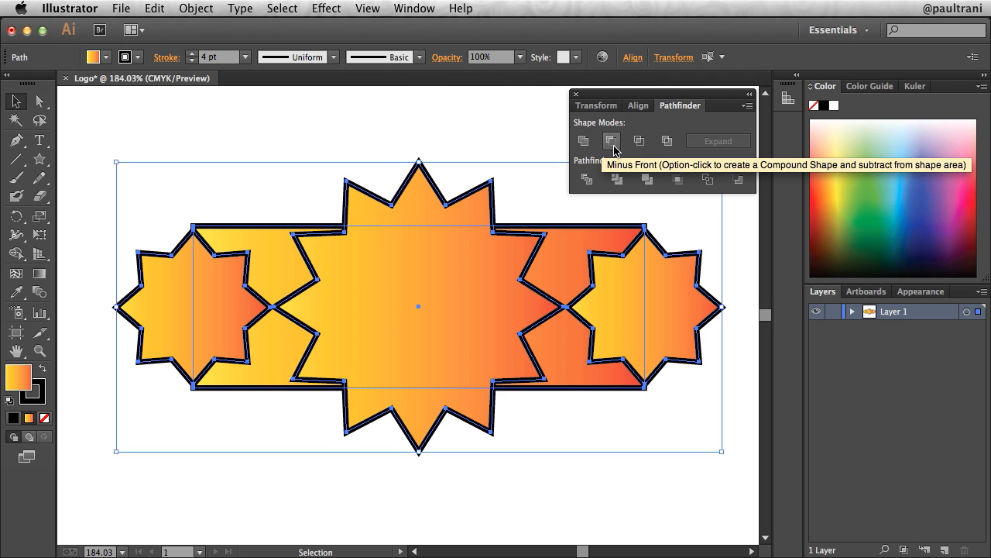
mouse_move(668, 140)
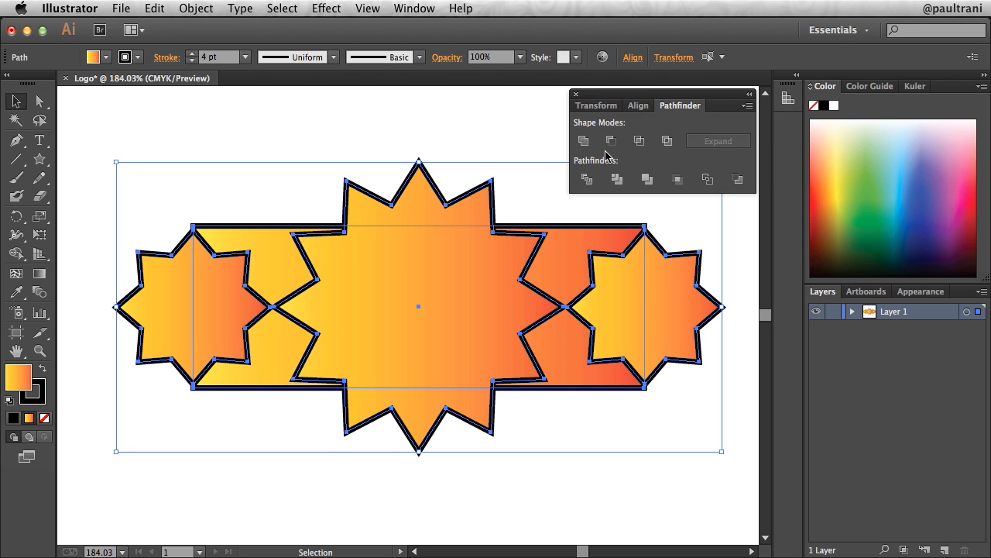
mouse_move(583, 139)
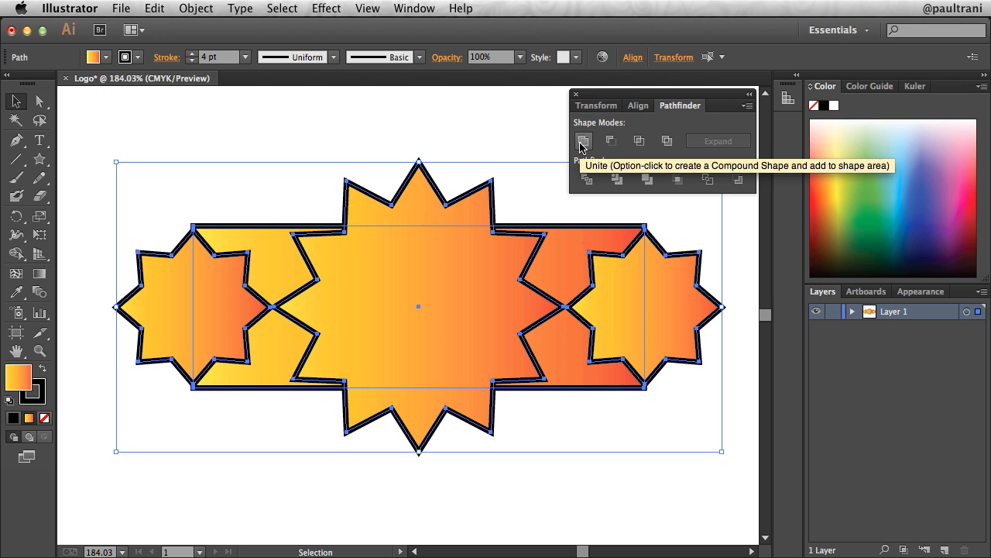
left_click(583, 140)
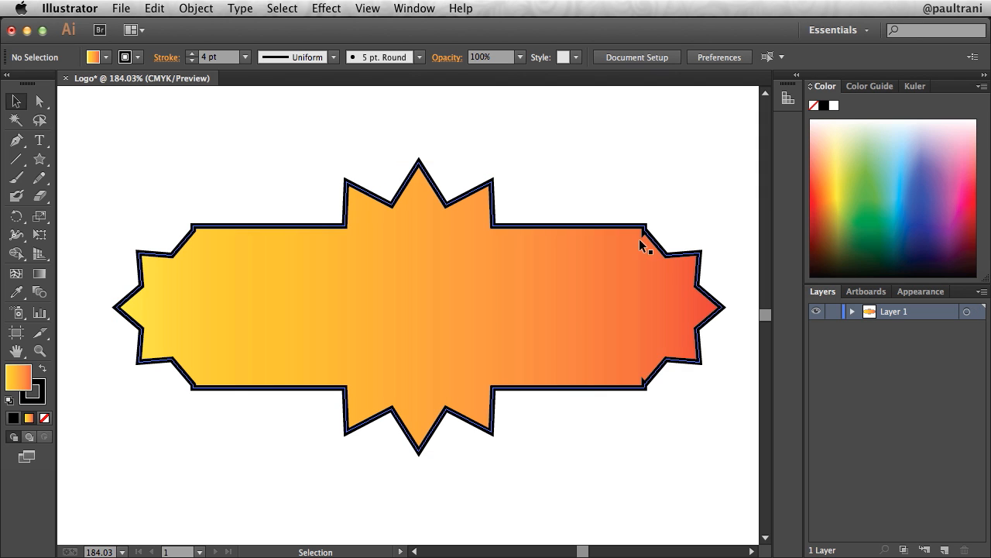
Zoom in on the right corner and select the merged outline for anchor-point editing
left_click(39, 350)
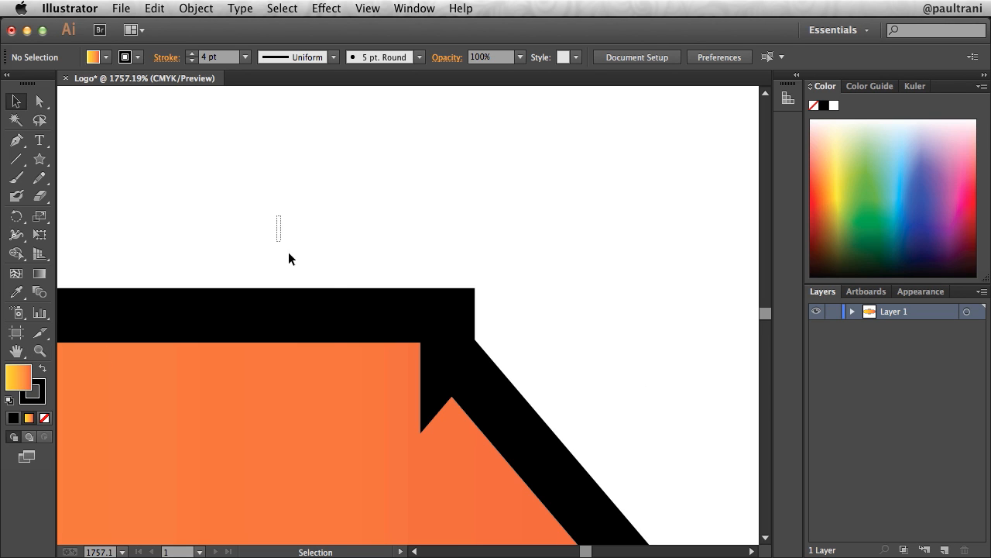
left_click(448, 356)
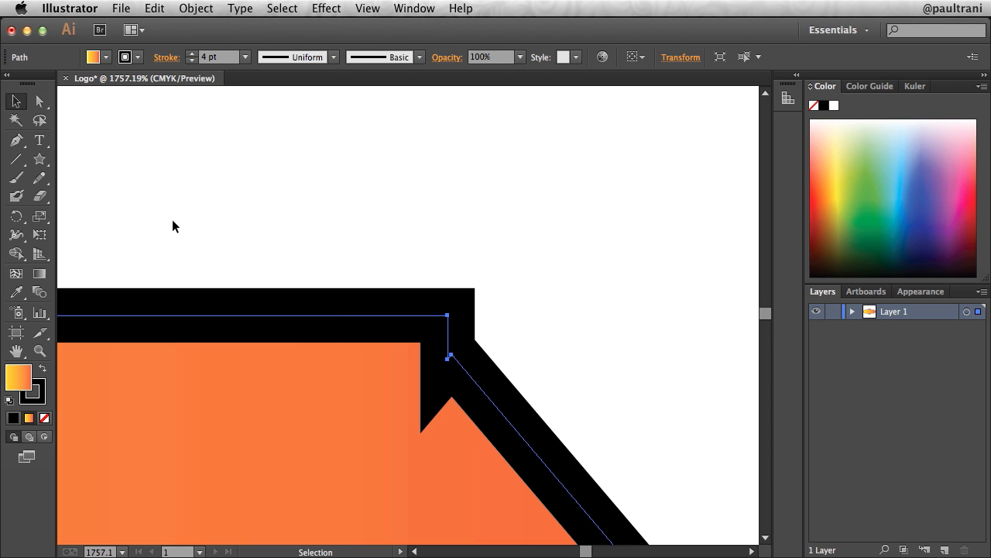
mouse_move(39, 101)
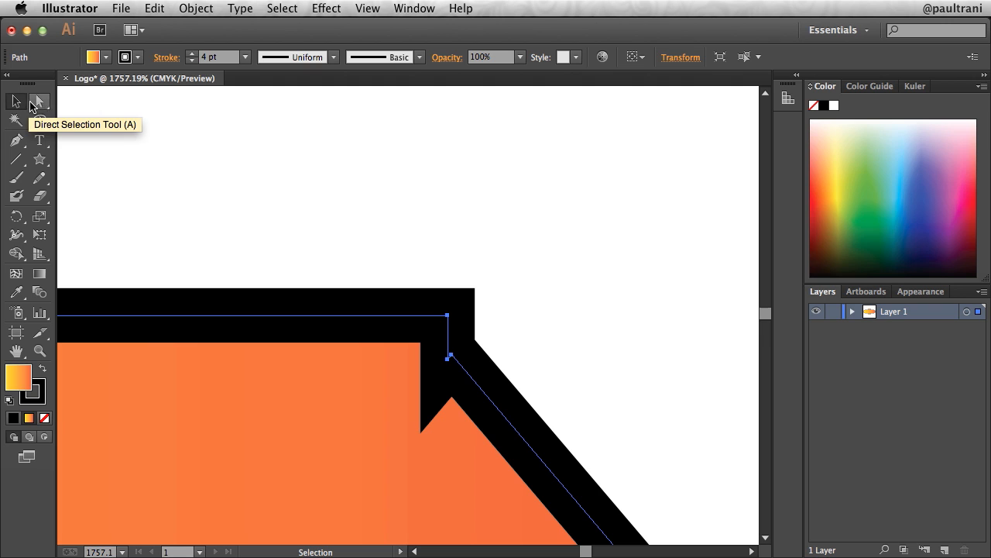
left_click(39, 103)
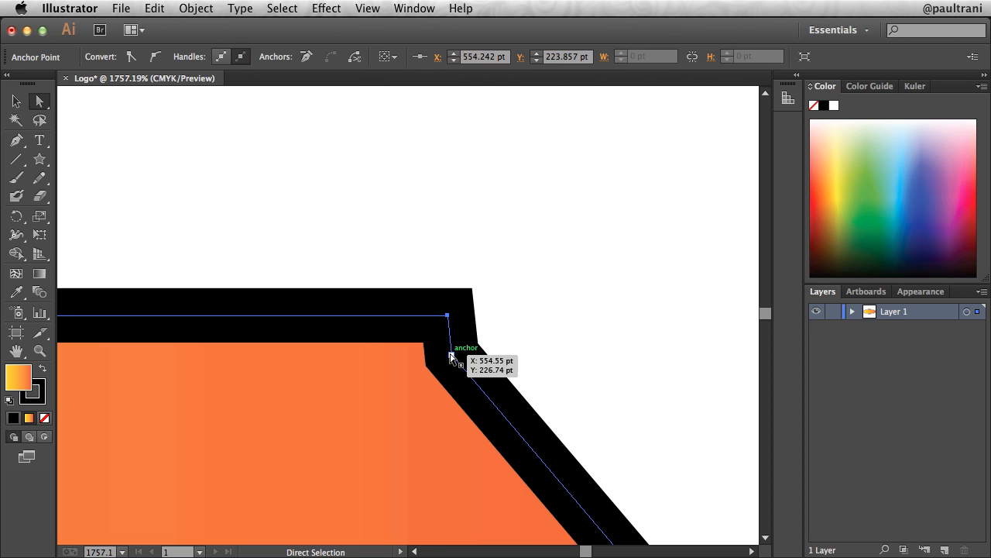
Drag the anchor where the right star meets the banner's top edge outward to clean the corner
left_click_drag(452, 356, 622, 234)
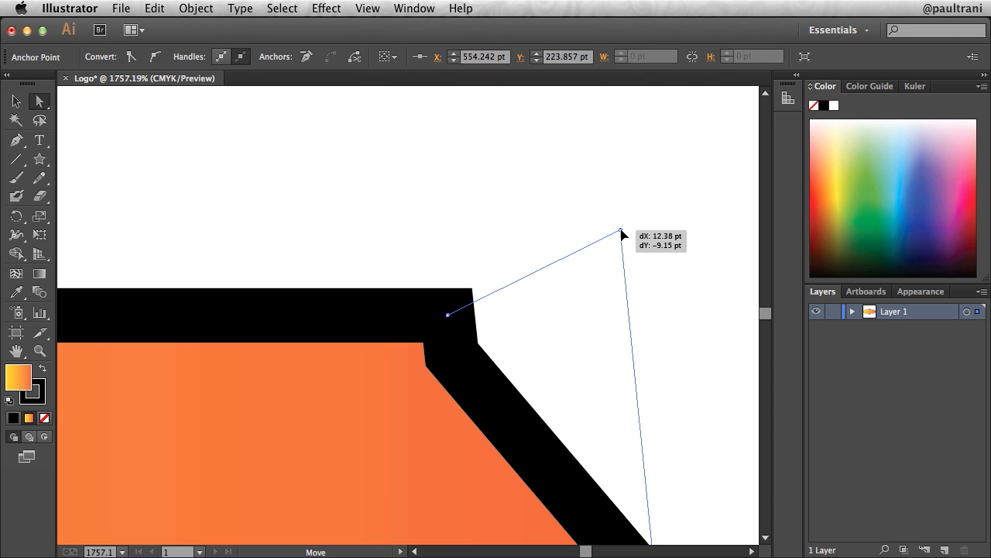
left_click_drag(622, 232, 542, 313)
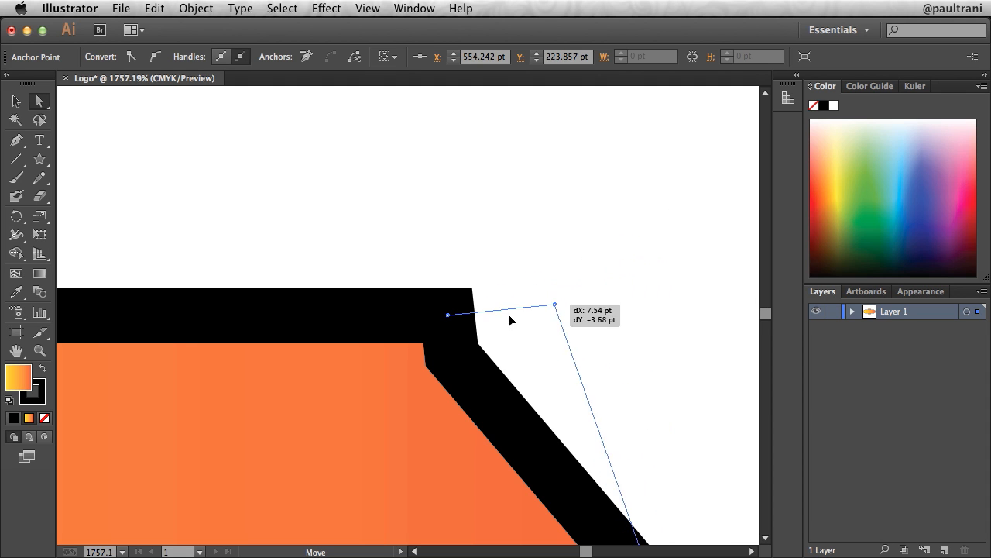
left_click_drag(555, 305, 647, 301)
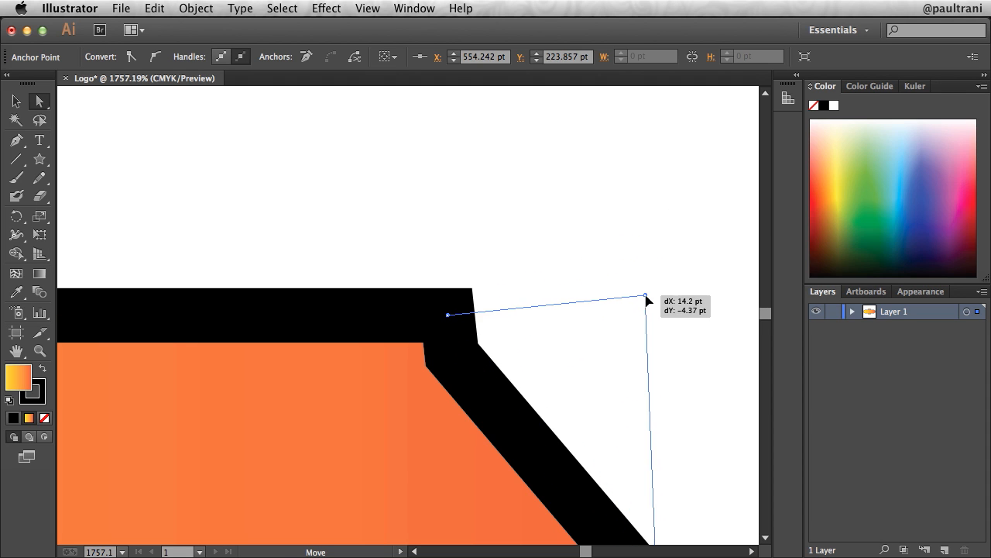
left_click_drag(649, 300, 619, 298)
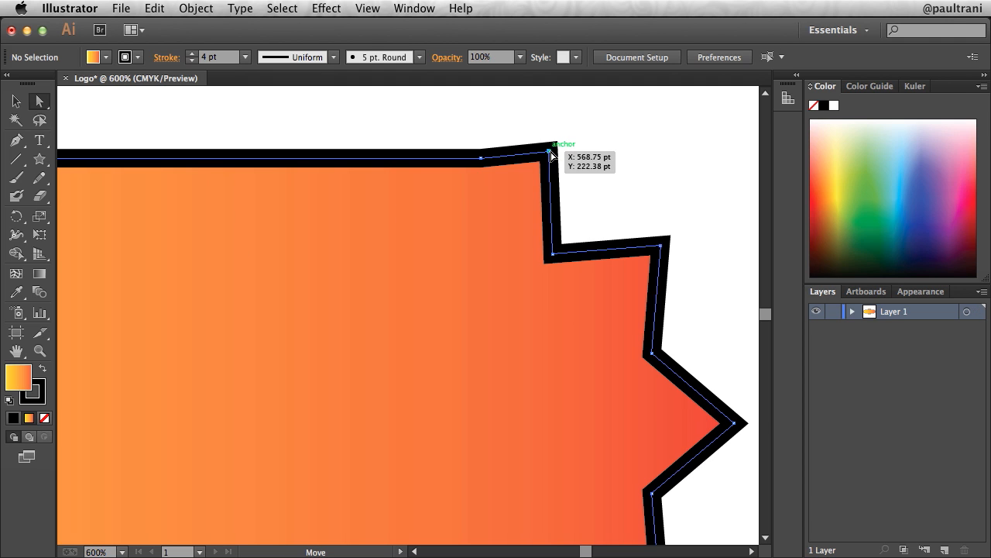
Adjust the anchors at the right star joint and the banner's upper and lower right corners
left_click_drag(550, 149, 551, 149)
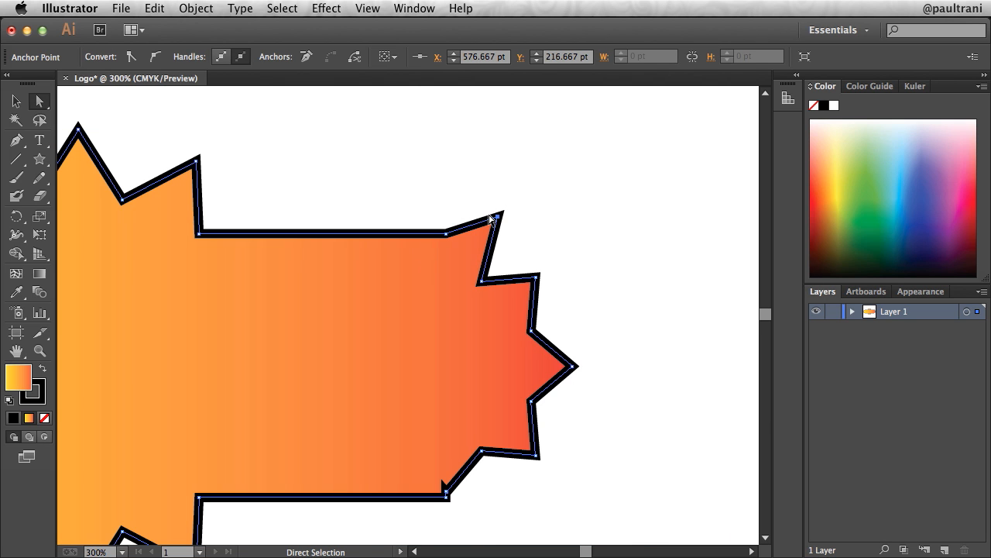
left_click_drag(496, 215, 487, 232)
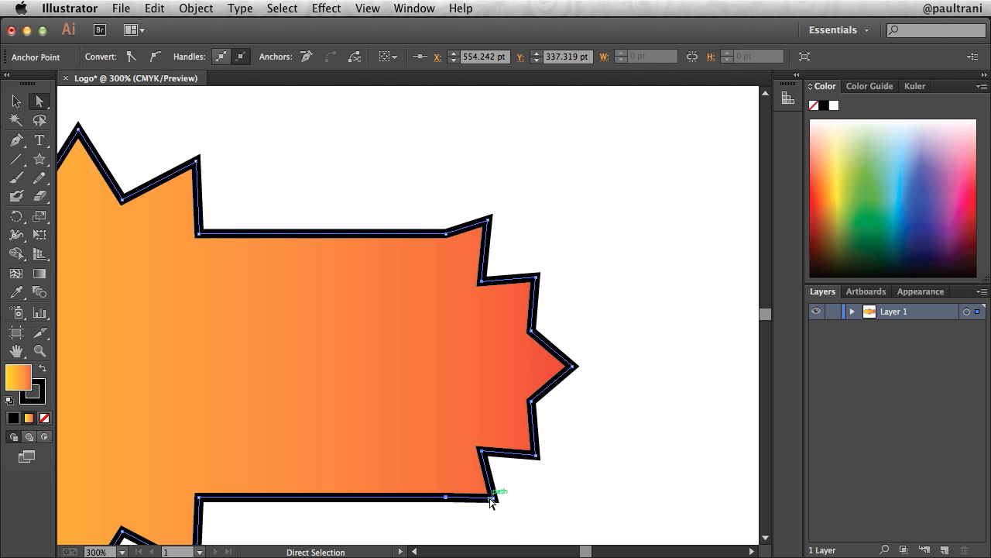
left_click_drag(493, 499, 503, 514)
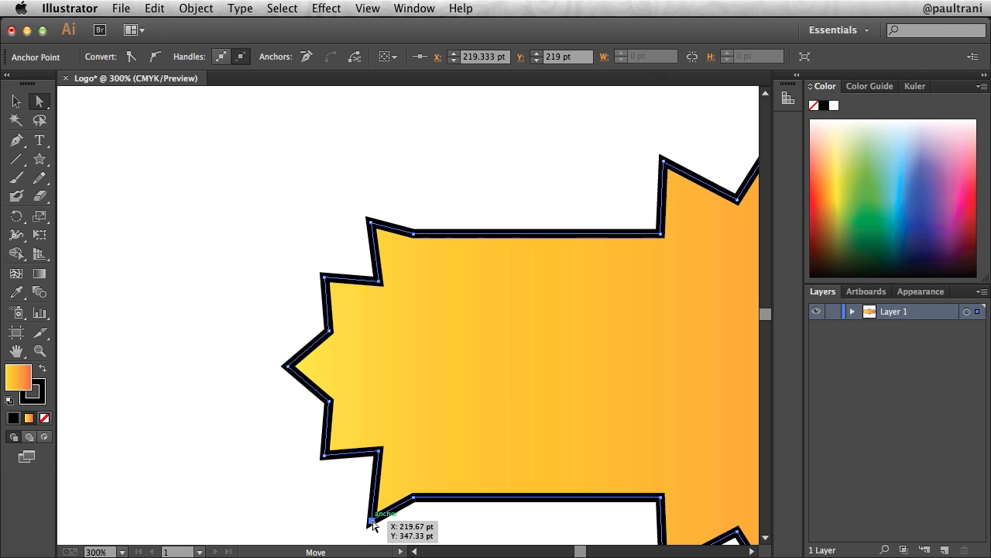
Deselect the shape and bring the whole banner back into view
left_click(534, 177)
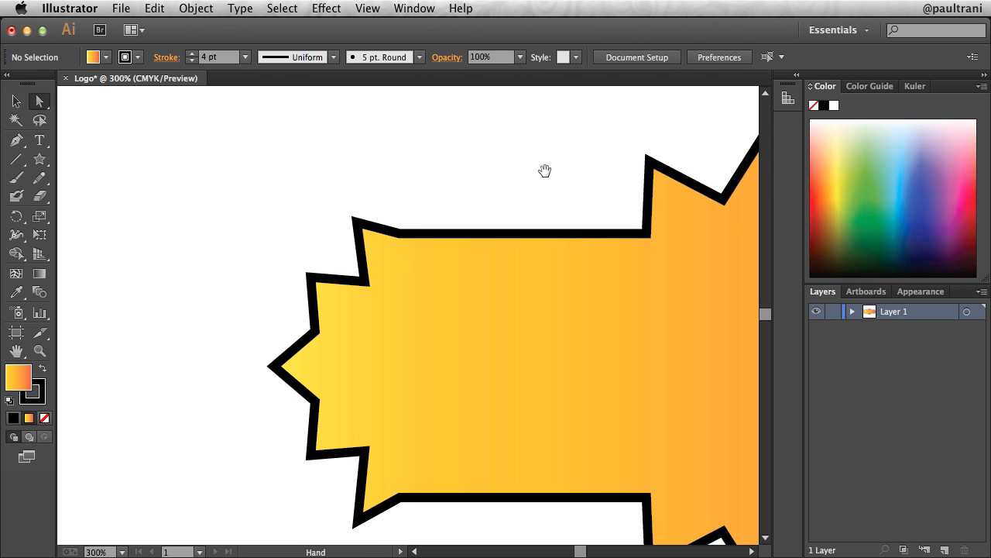
mouse_move(590, 188)
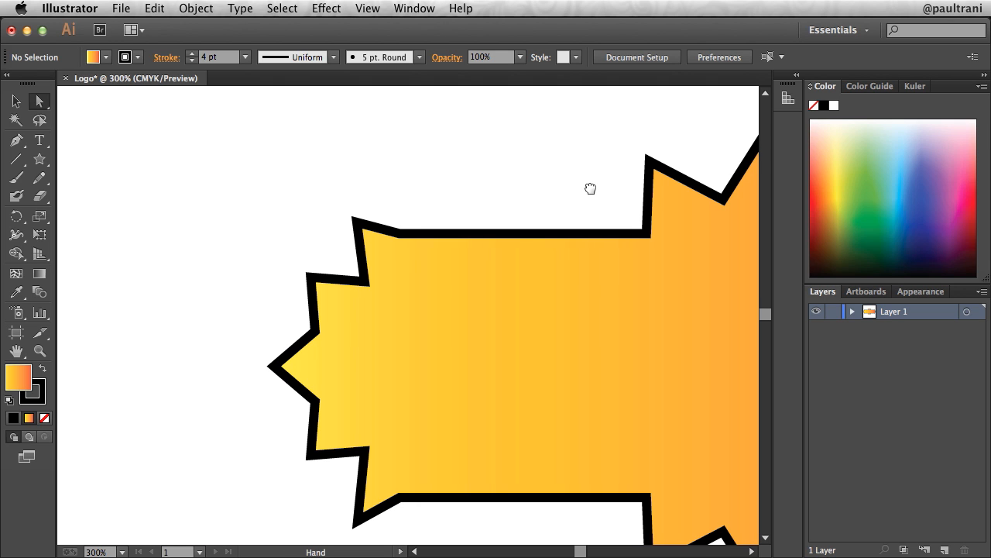
left_click_drag(591, 189, 249, 223)
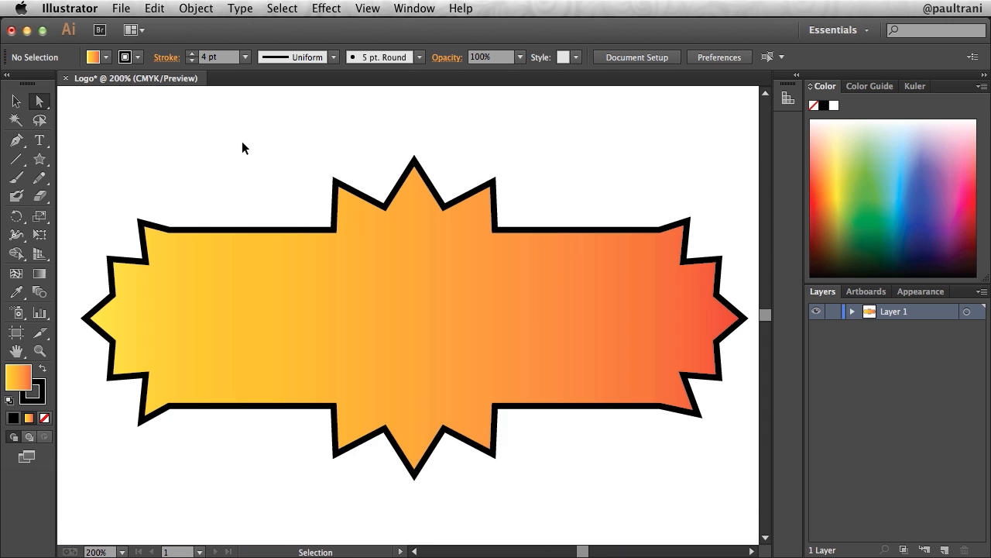
Nudge the anchors at the banner's lower right and lower left corners with Direct Selection
left_click(40, 101)
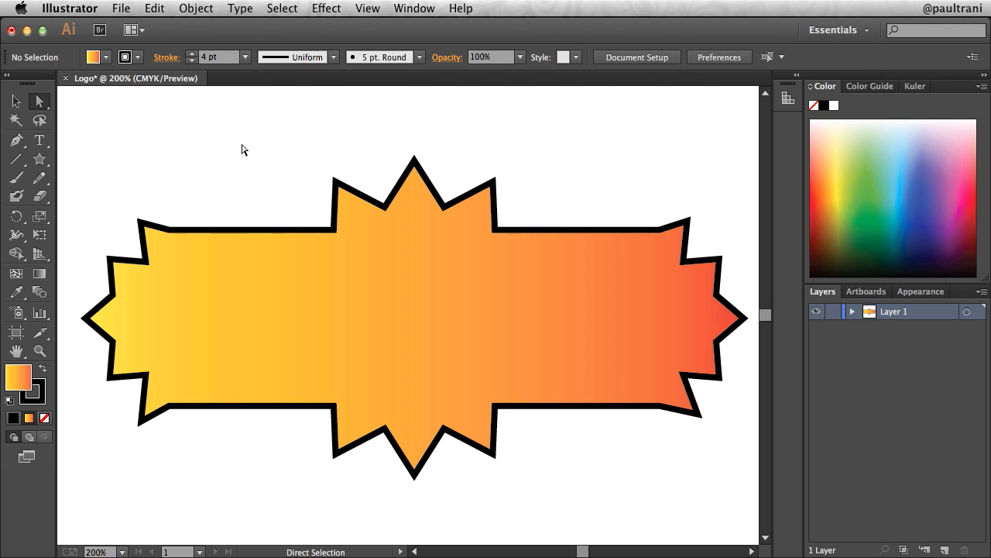
mouse_move(96, 129)
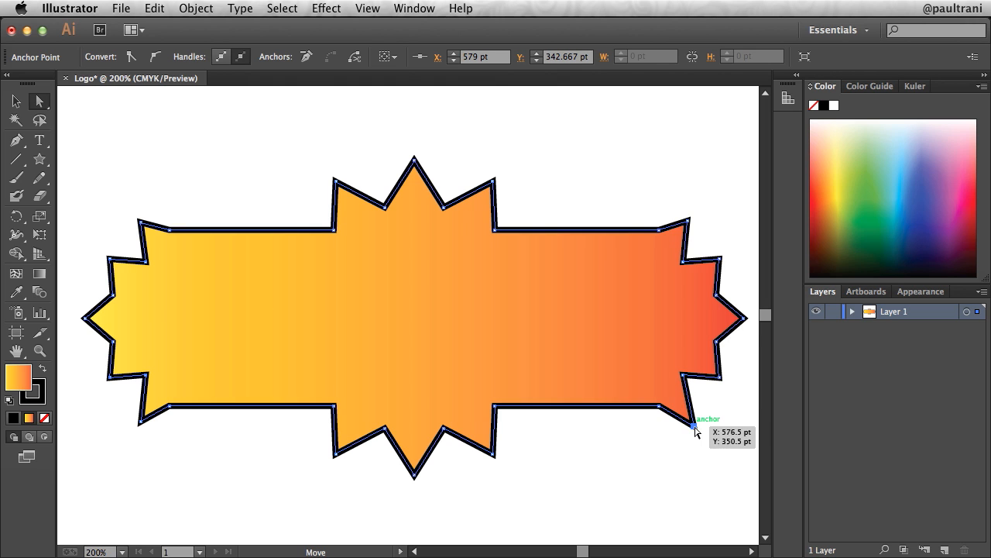
left_click(205, 200)
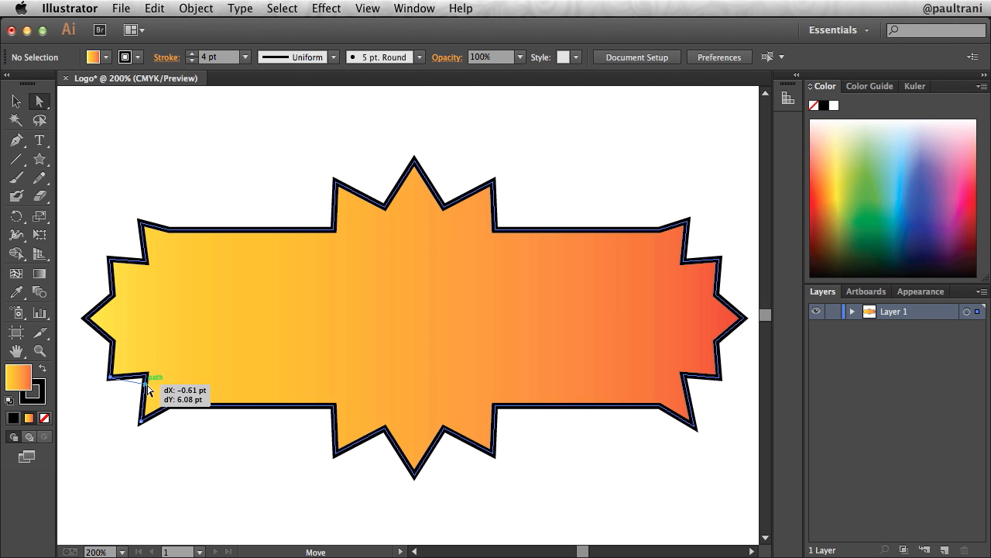
left_click_drag(148, 390, 132, 255)
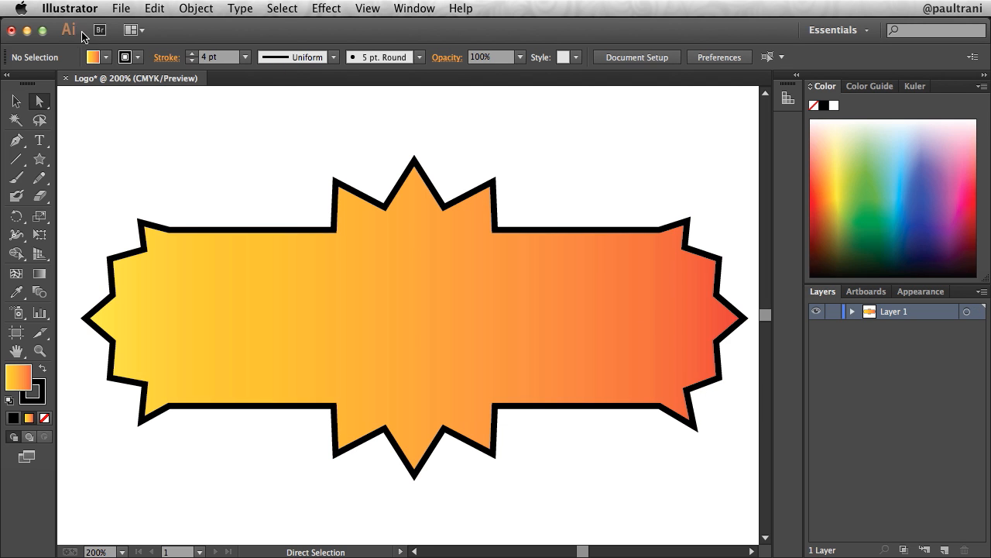
Bring up the Save As dialog to save the banner as Logo.ai
left_click(121, 9)
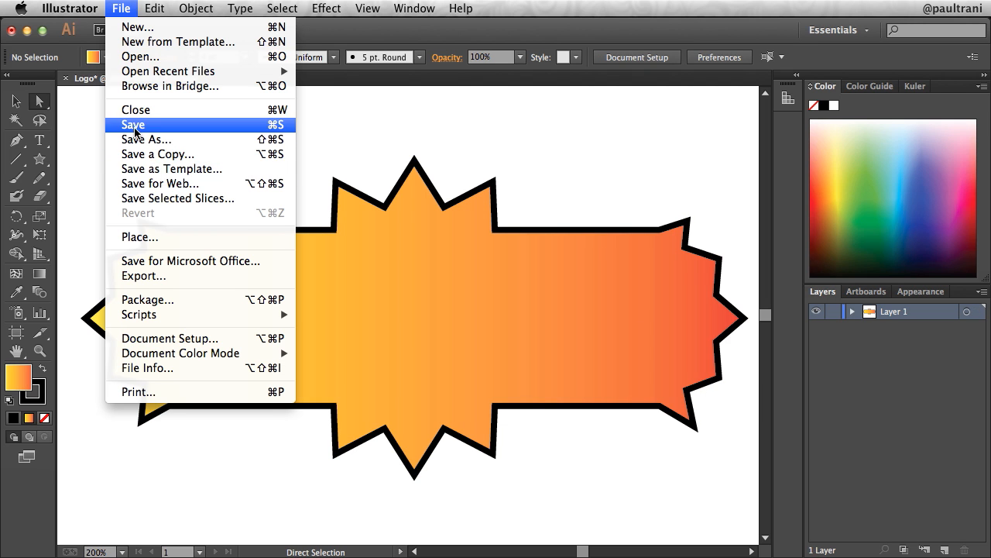
left_click(133, 124)
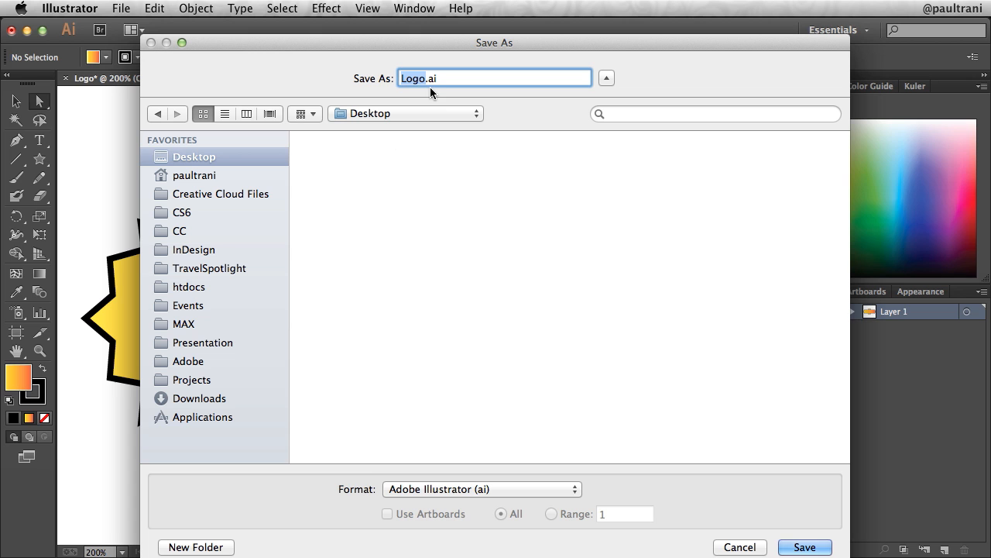